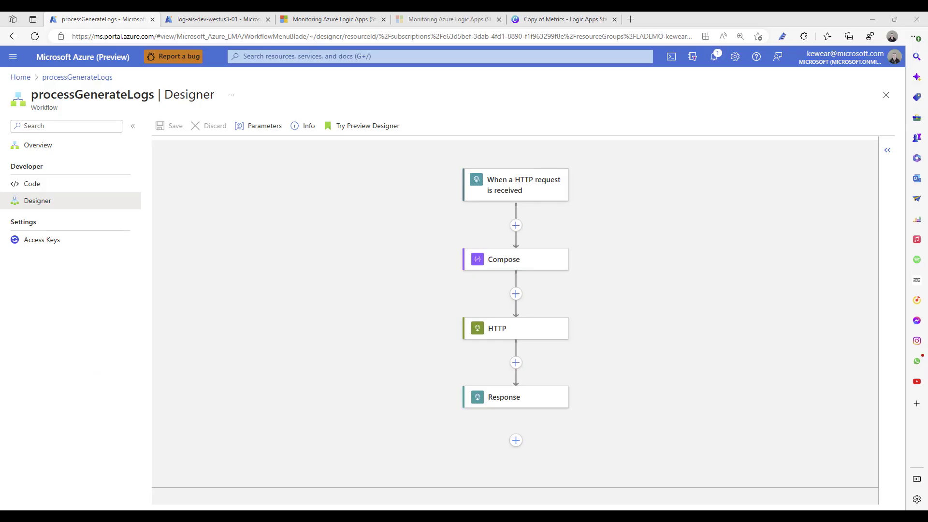
pyautogui.moveTo(269, 184)
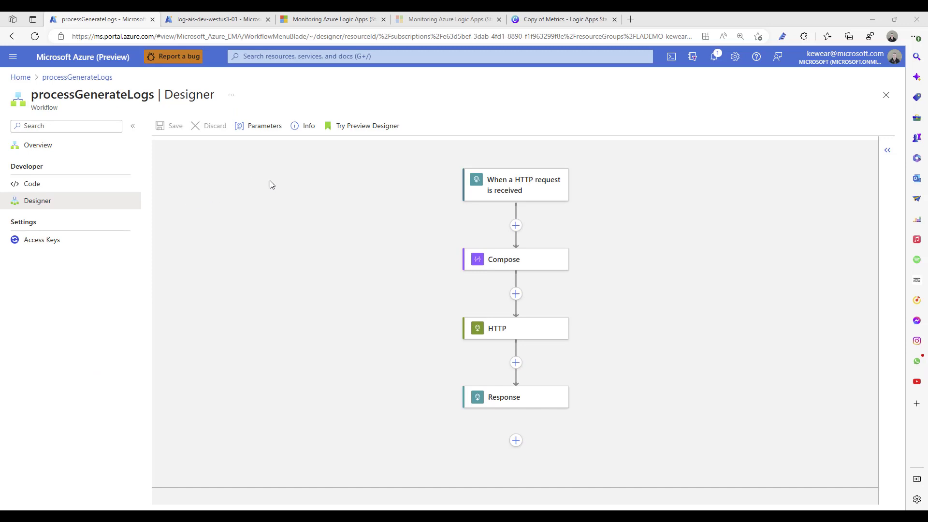
pyautogui.moveTo(366, 214)
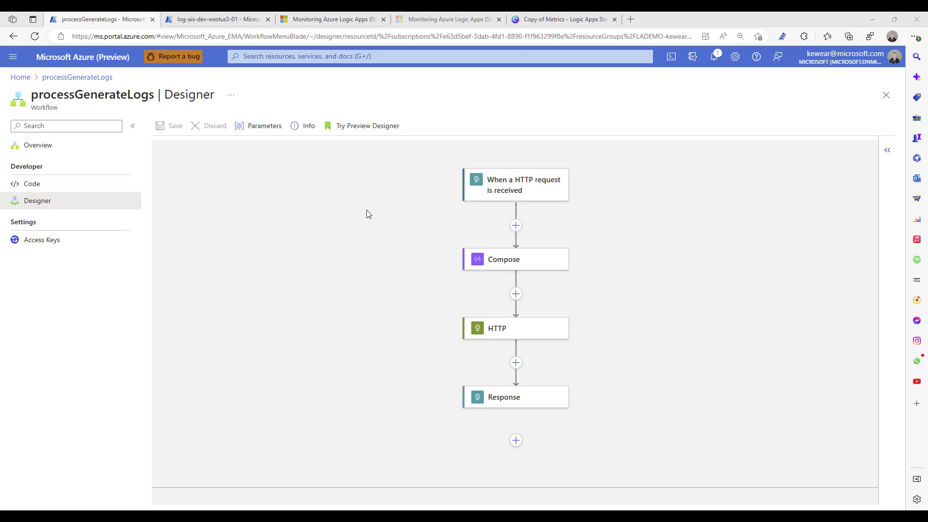
pyautogui.moveTo(526, 198)
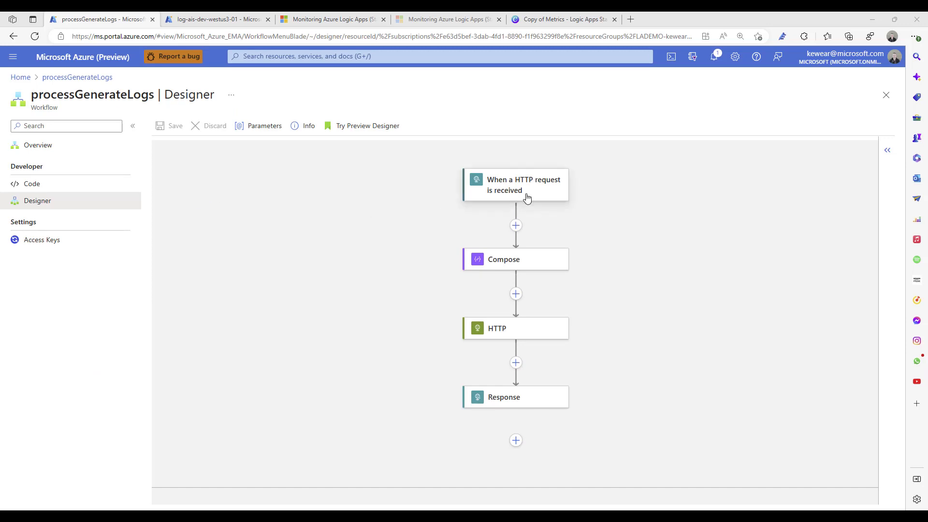
# Inspect the trigger's OrderID tracking id, Compose, HTTP's tracked property, and Response (status 200).
pyautogui.click(523, 185)
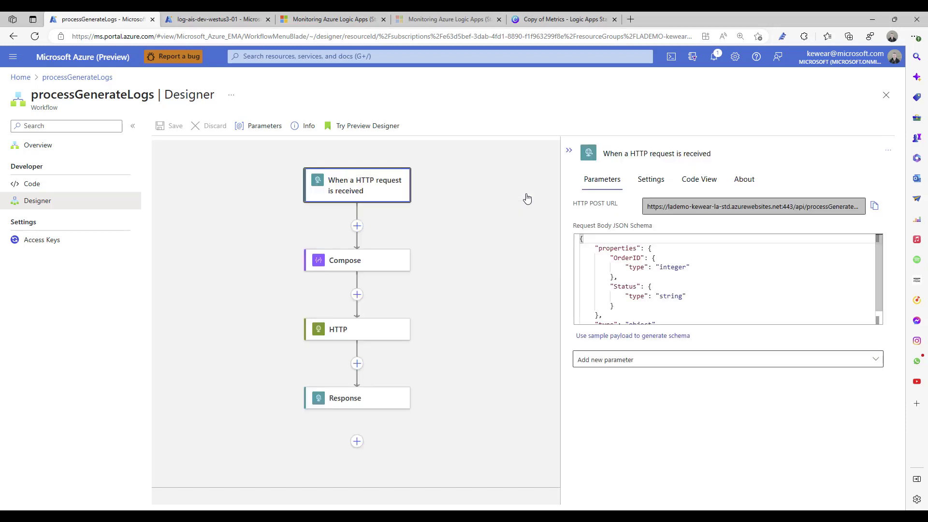
pyautogui.click(650, 180)
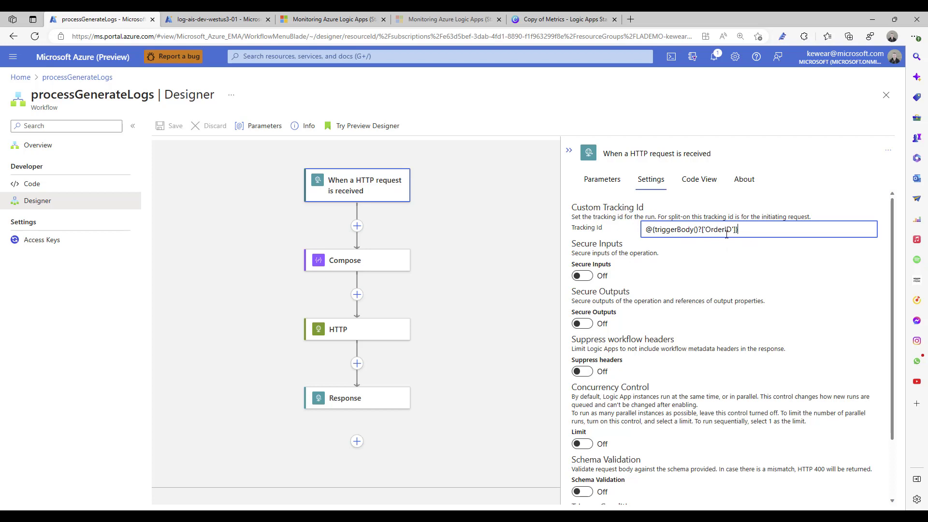
pyautogui.moveTo(361, 261)
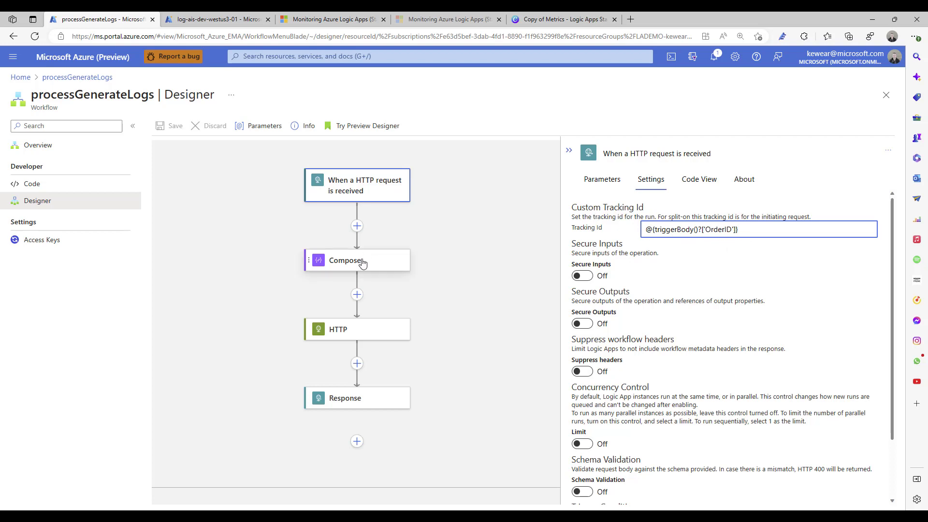
pyautogui.click(344, 260)
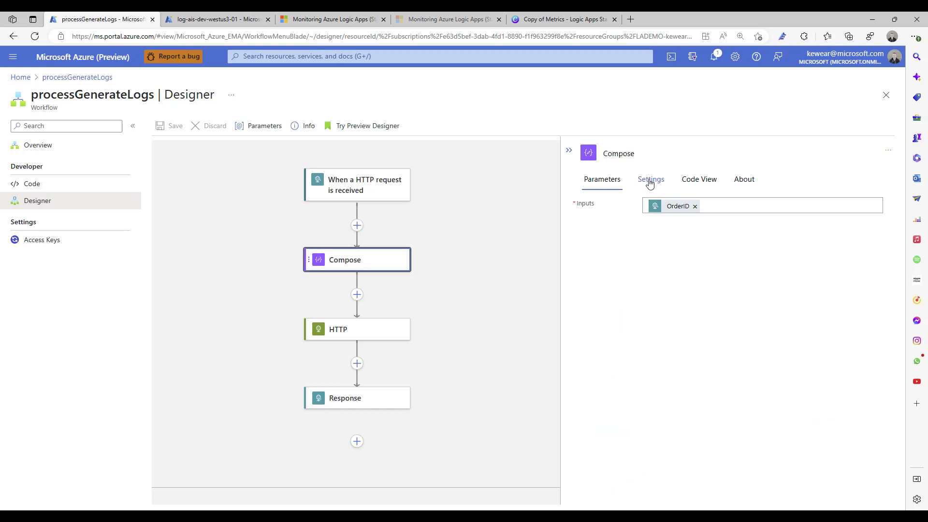
pyautogui.click(650, 179)
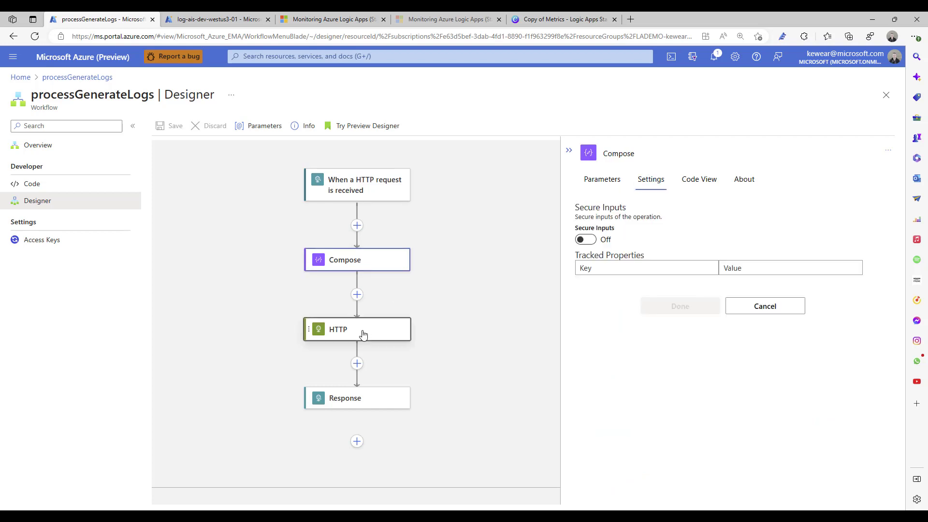
pyautogui.click(356, 329)
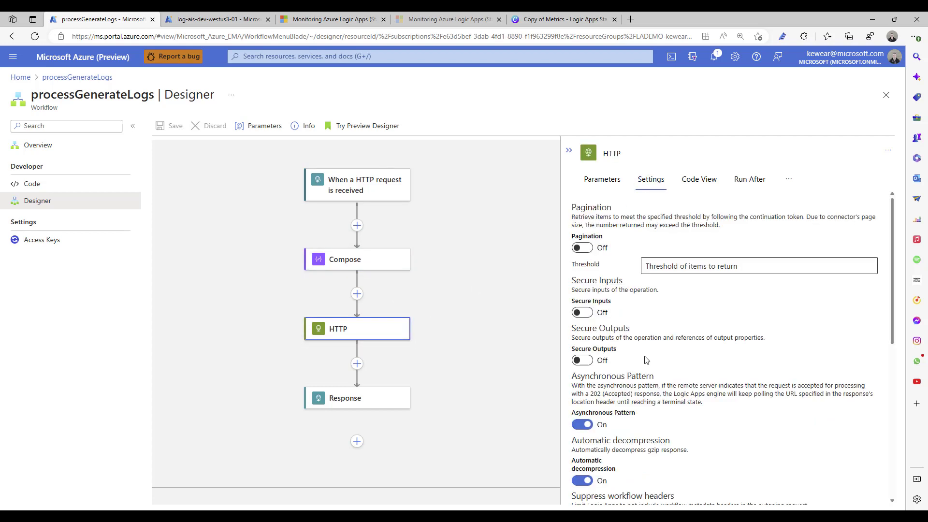
pyautogui.scroll(-3)
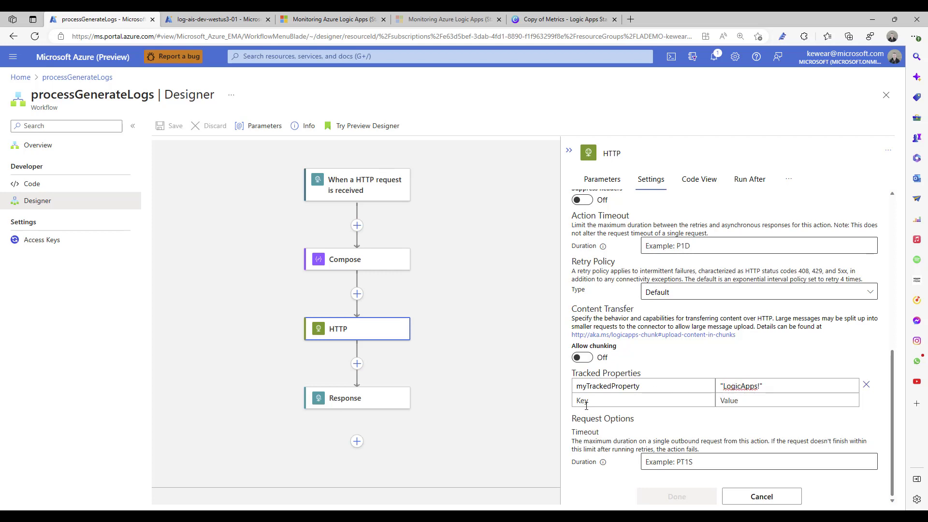
pyautogui.click(356, 398)
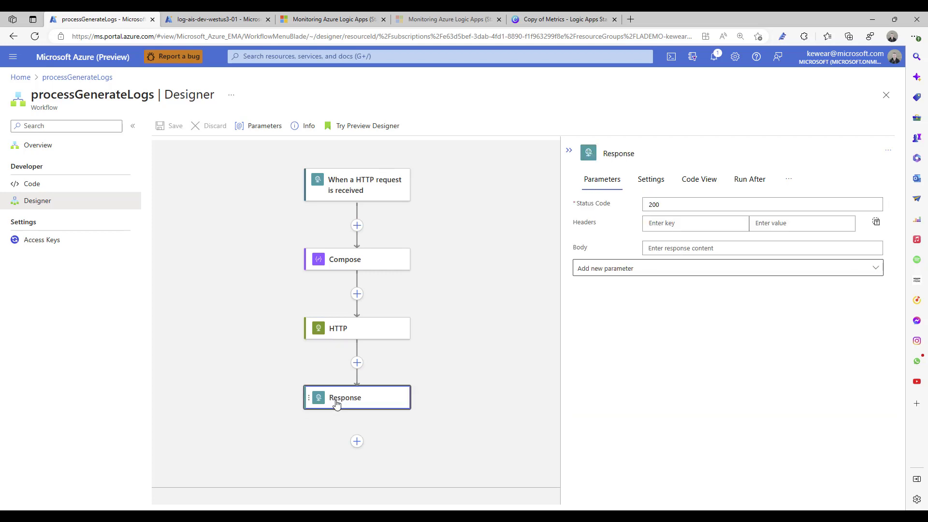
pyautogui.moveTo(462, 296)
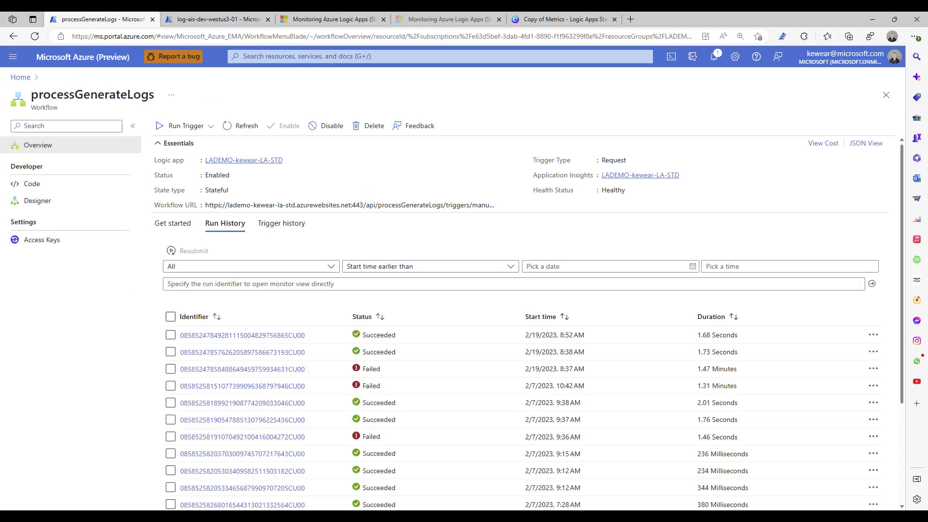
pyautogui.moveTo(314, 147)
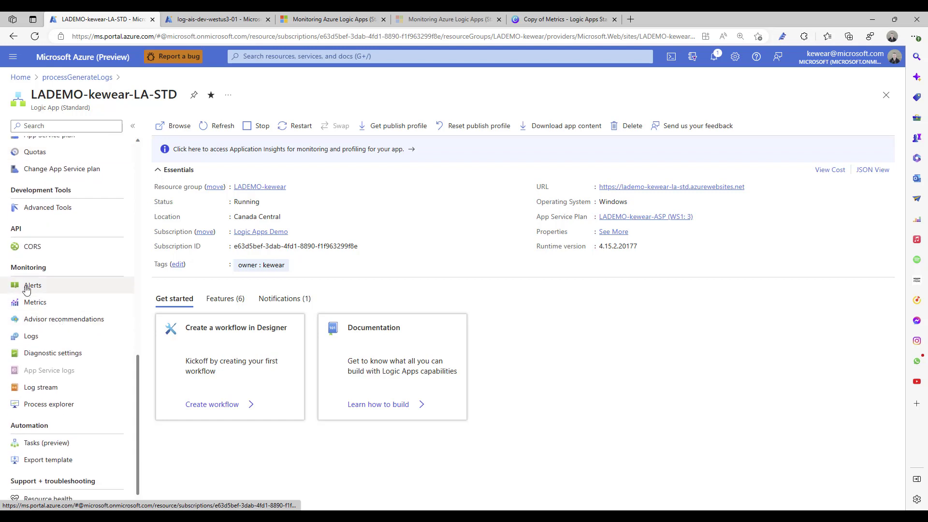
pyautogui.moveTo(43, 359)
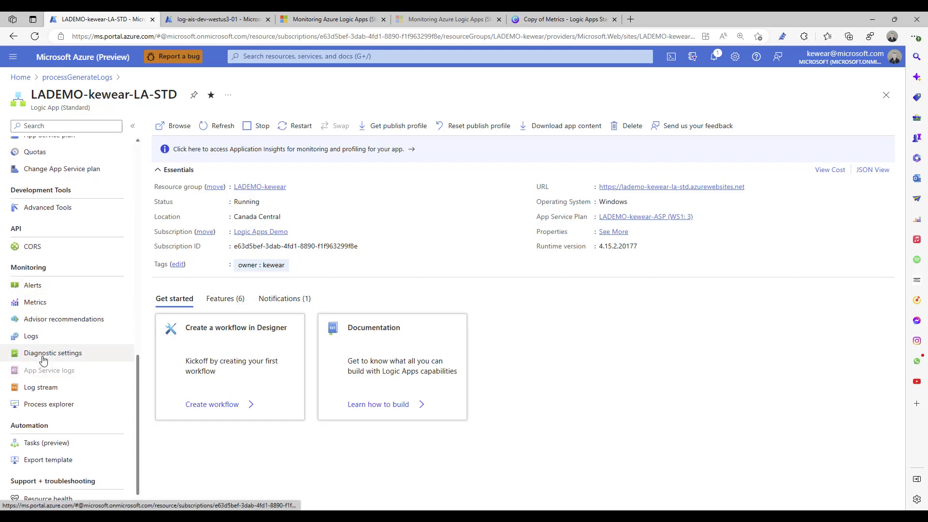
# Open LADEMO-kewear-LA-STD's Diagnostic settings, showing the setting sending to log-ais-dev-westus3-01.
pyautogui.click(52, 353)
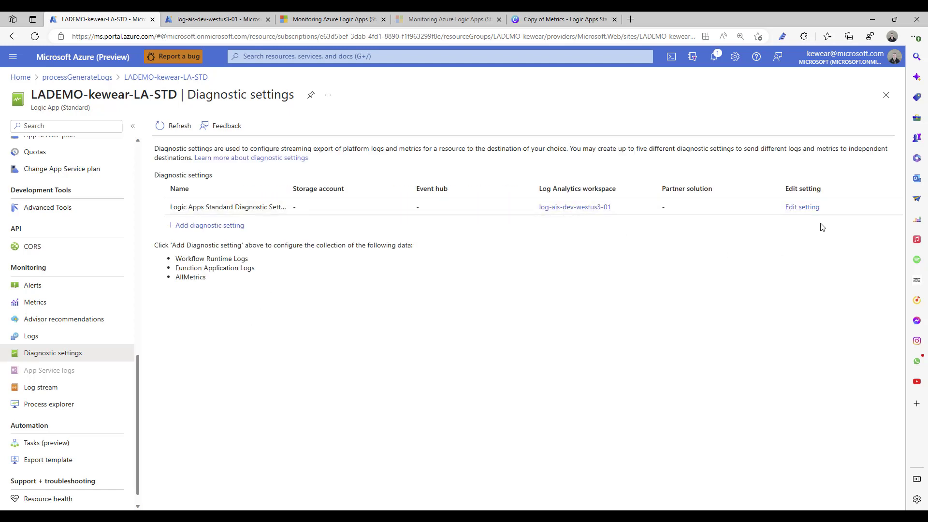
pyautogui.moveTo(215, 233)
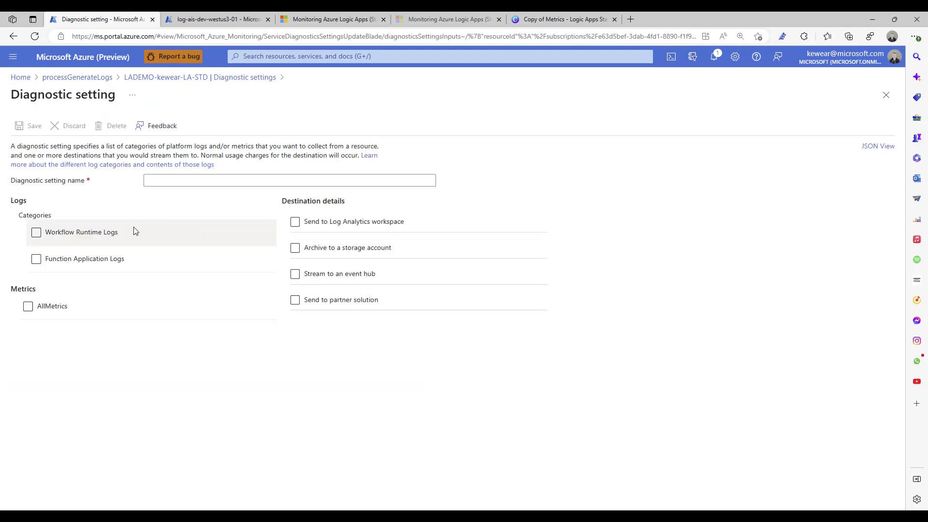
# Tick and untick the Workflow Runtime Logs and Function Application Logs categories, leaving none selected.
pyautogui.click(35, 232)
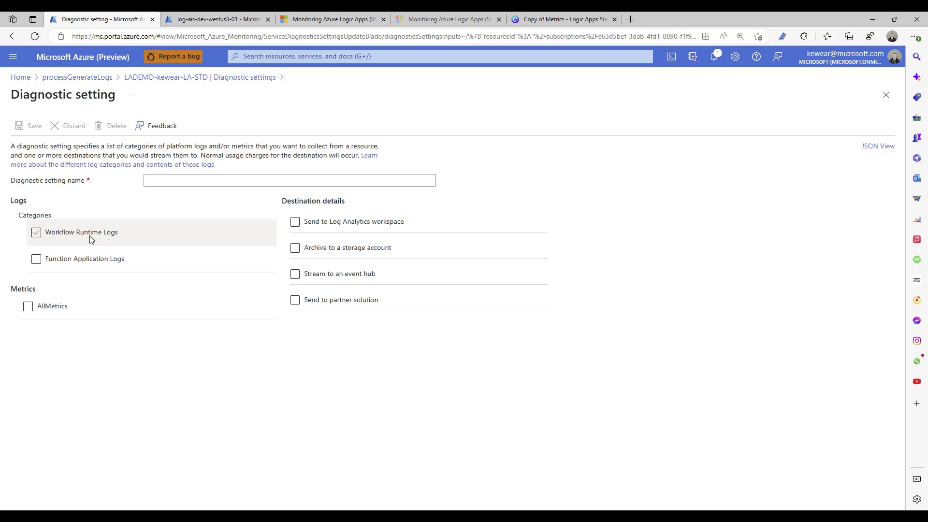
pyautogui.click(36, 259)
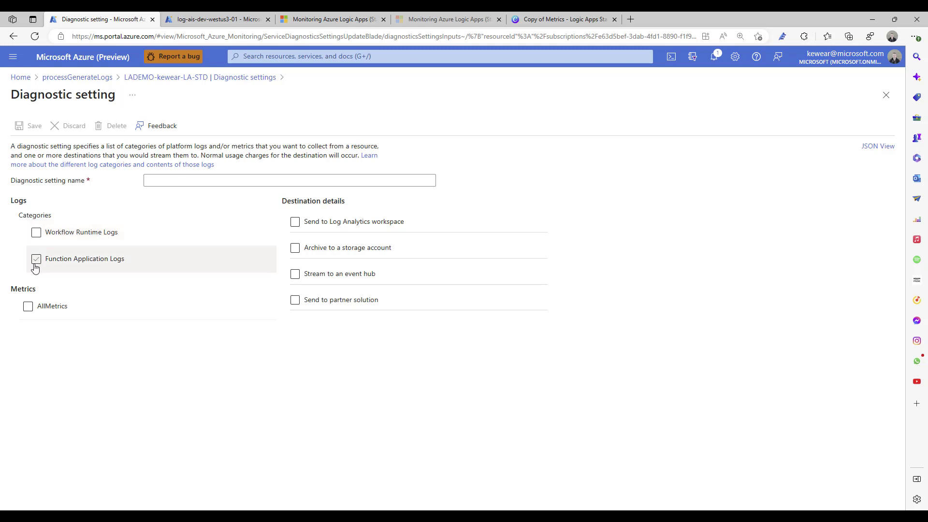
pyautogui.moveTo(109, 266)
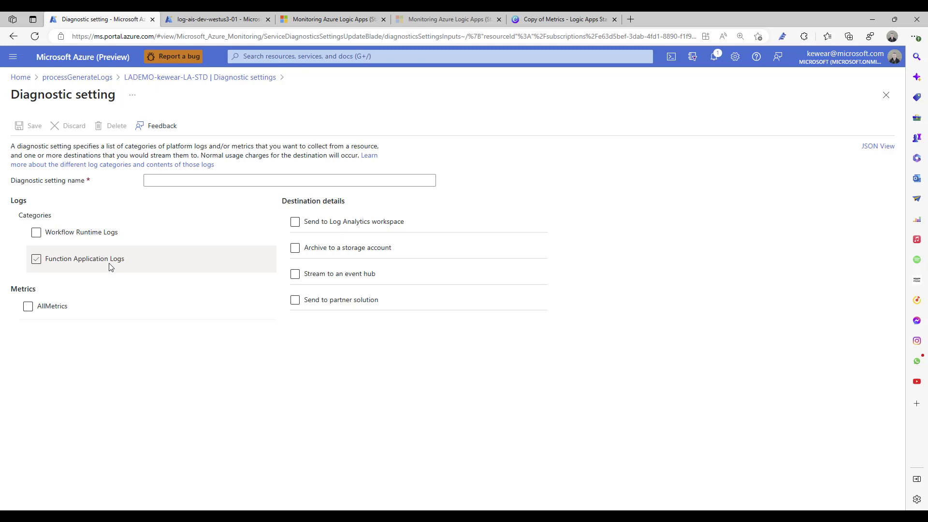
pyautogui.moveTo(113, 260)
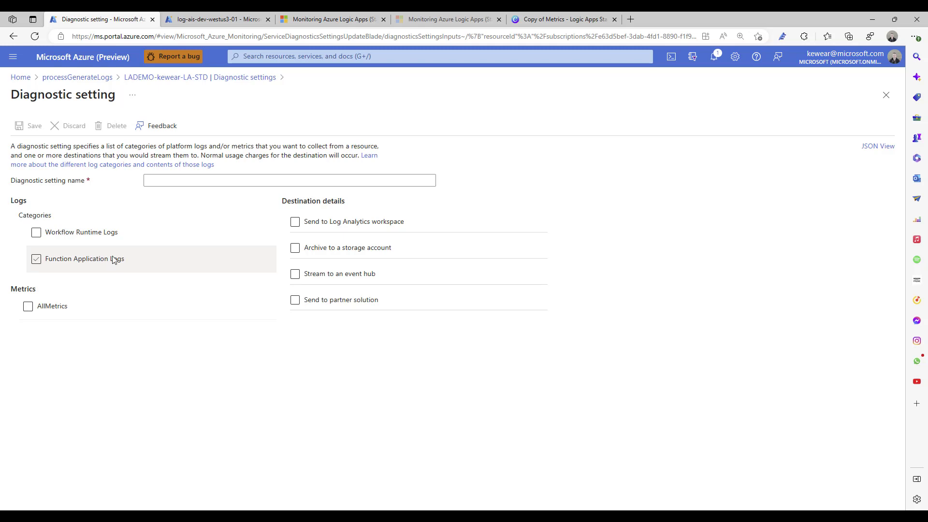
pyautogui.click(36, 232)
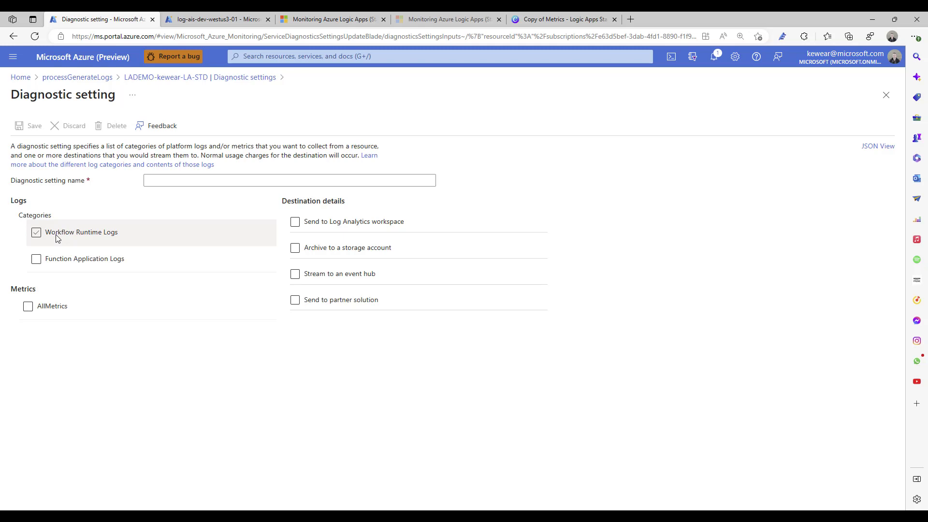
pyautogui.click(37, 232)
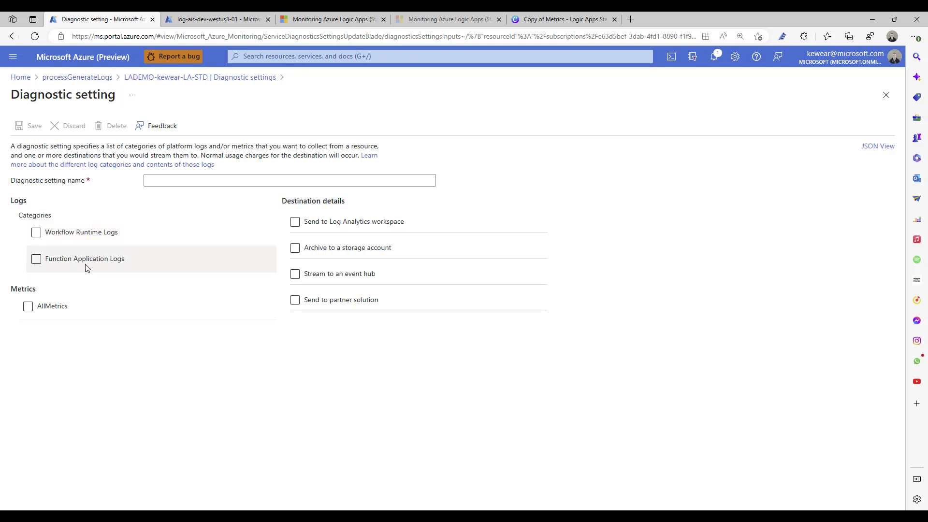
pyautogui.click(36, 259)
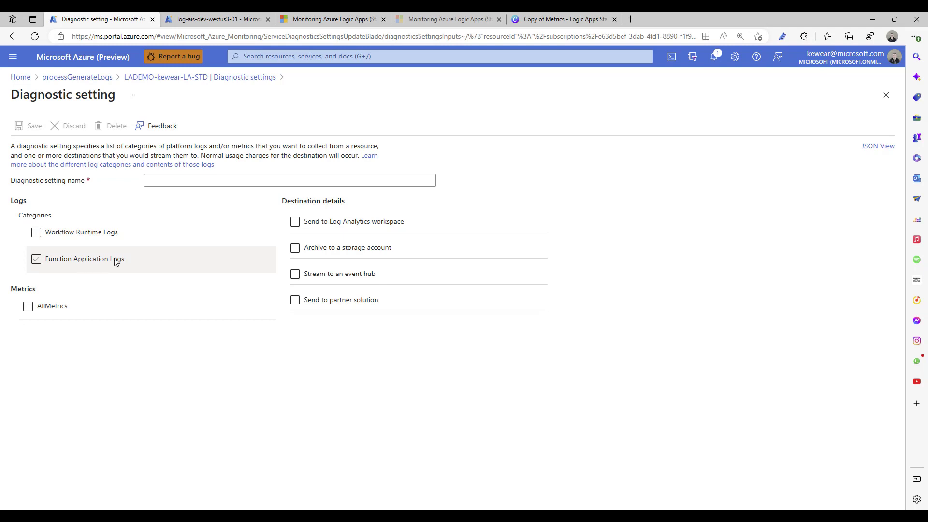
pyautogui.click(36, 259)
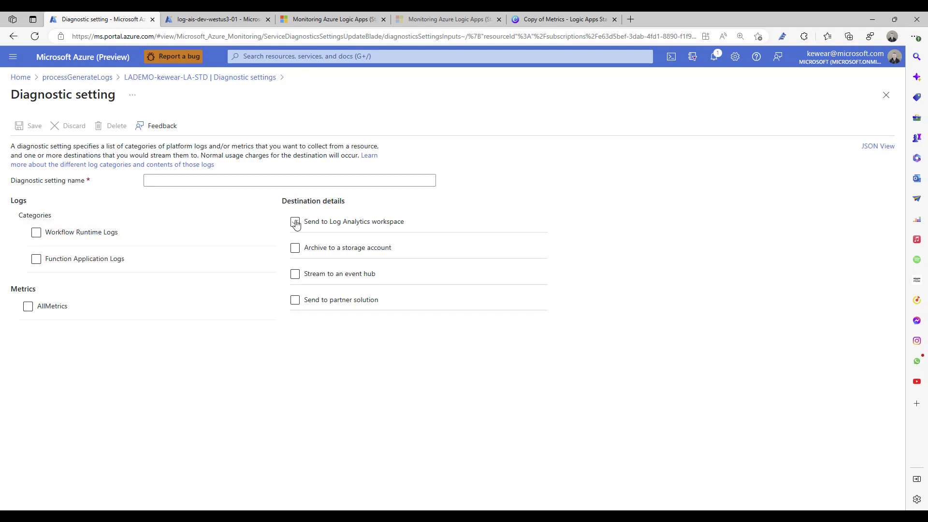
# Toggle the Log Analytics, partner solution, event hub and storage account destinations to show their options.
pyautogui.click(295, 221)
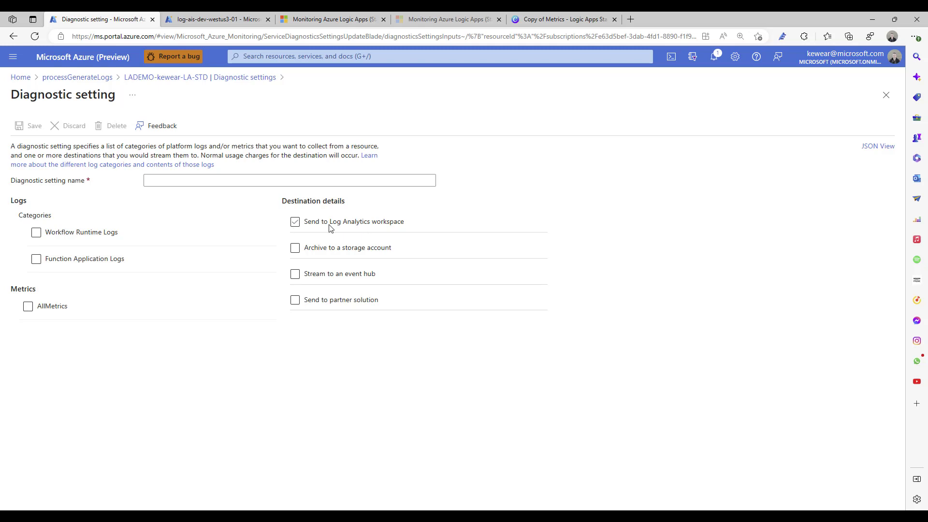
pyautogui.moveTo(348, 229)
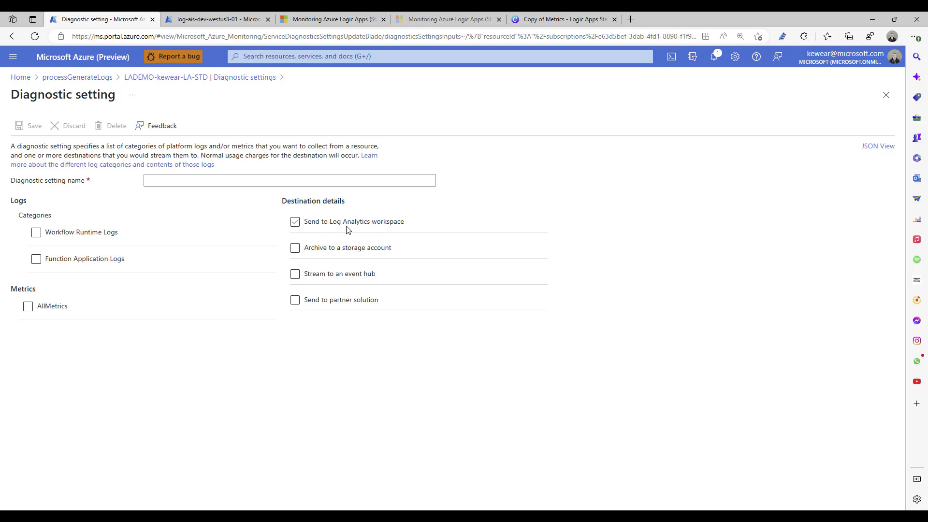
pyautogui.click(295, 222)
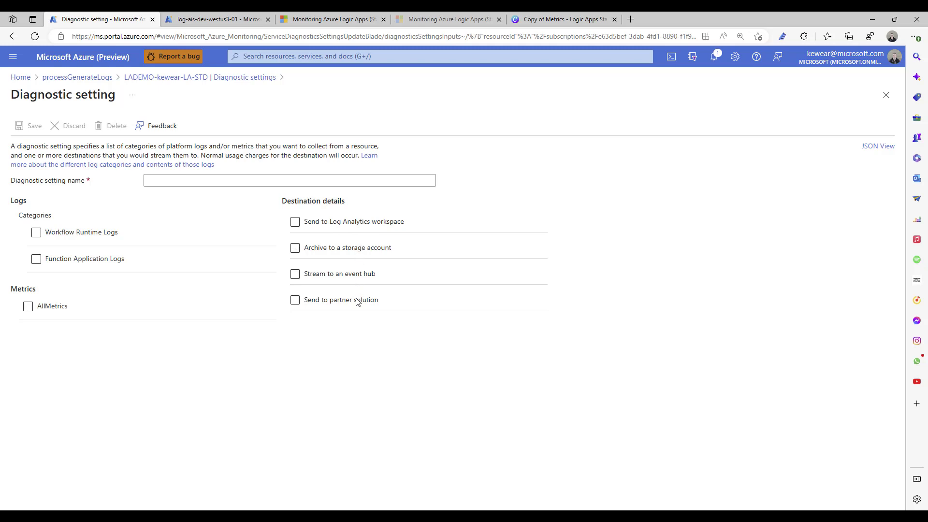
pyautogui.click(295, 300)
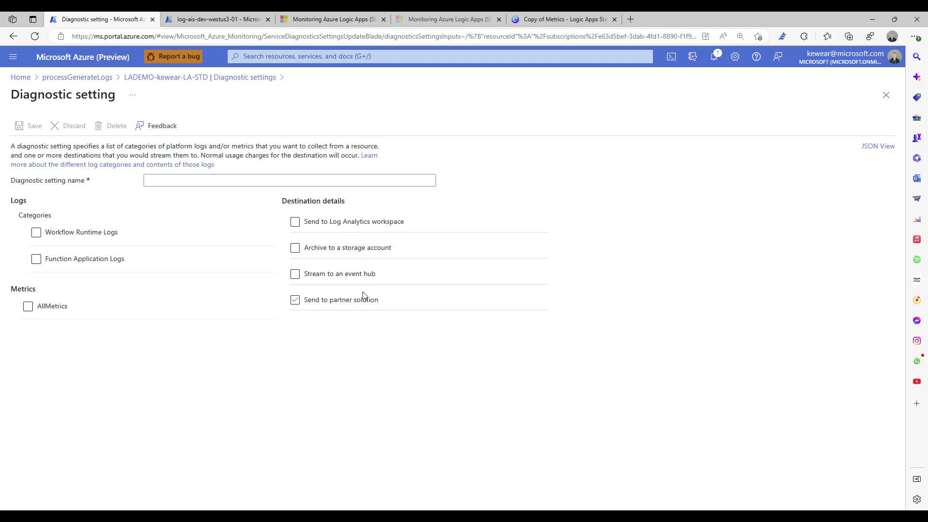
pyautogui.click(295, 300)
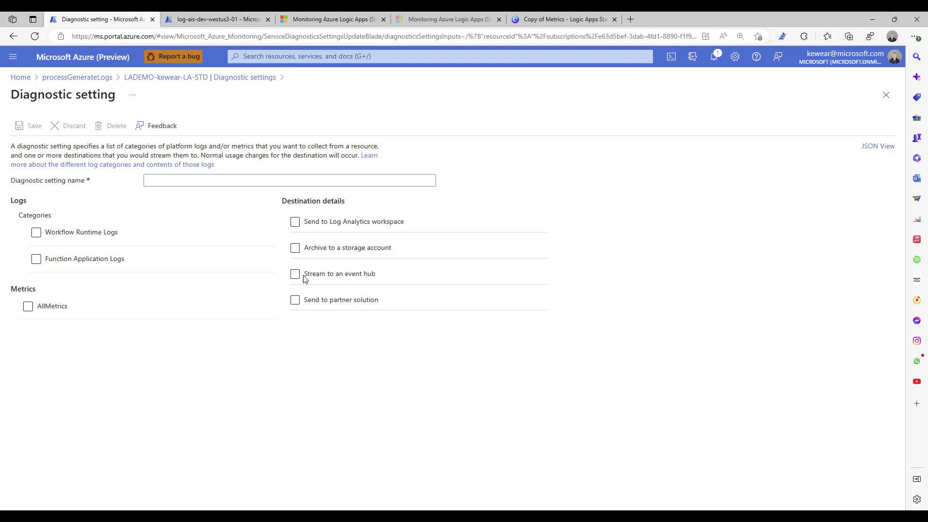
pyautogui.click(295, 273)
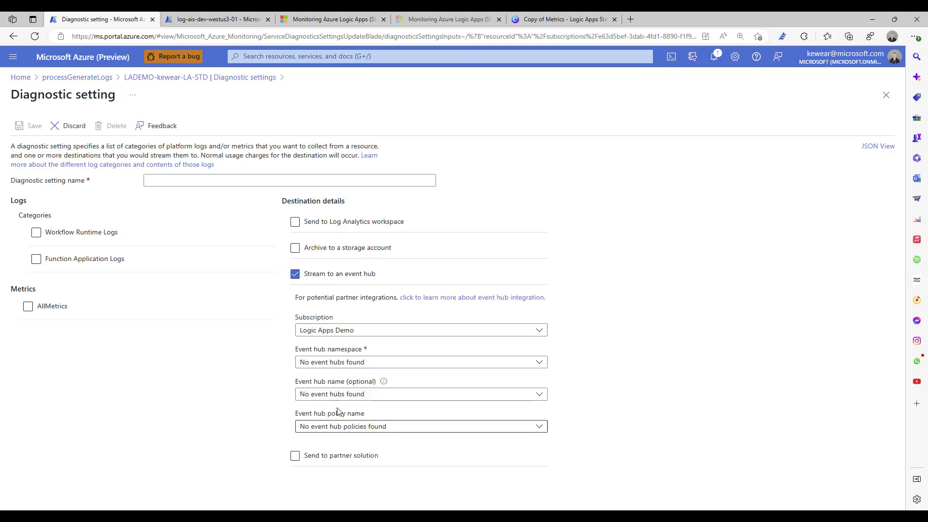
pyautogui.click(295, 247)
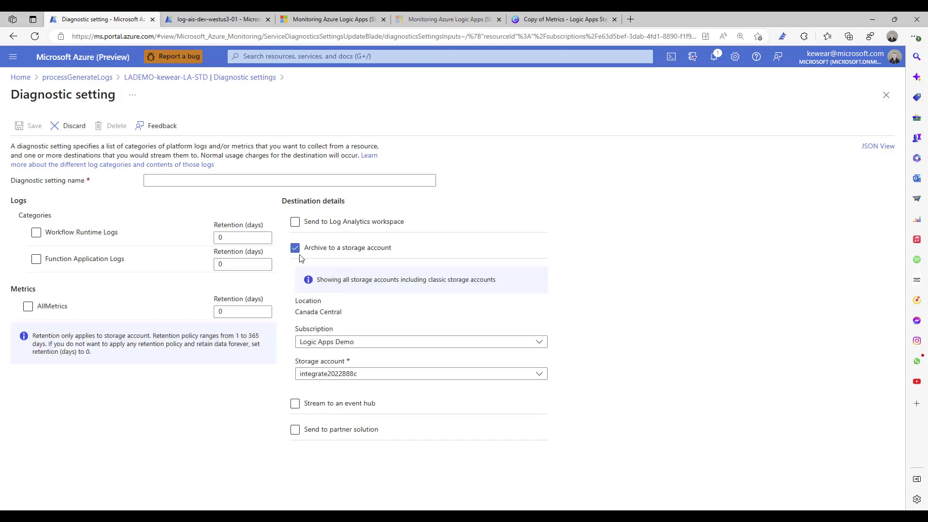
pyautogui.click(294, 247)
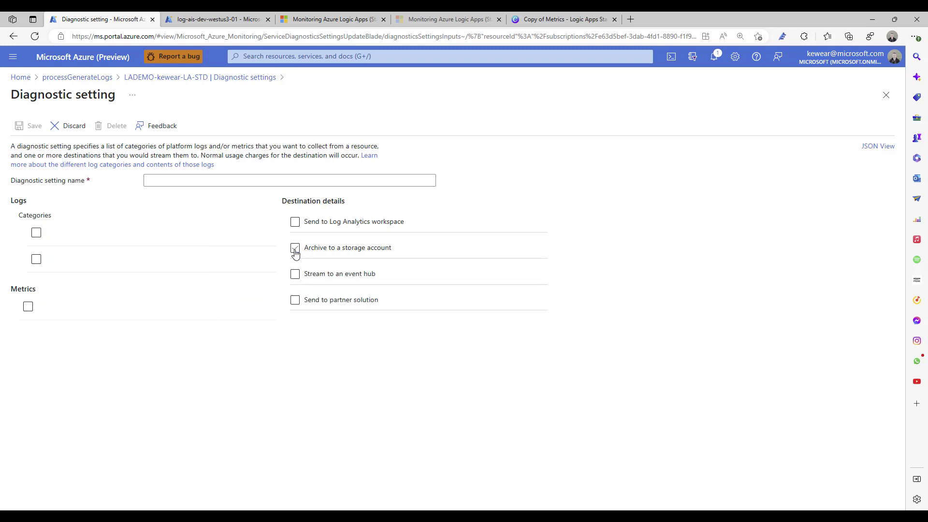
# Close the new diagnostic setting form and discard the unsaved edits.
pyautogui.click(74, 126)
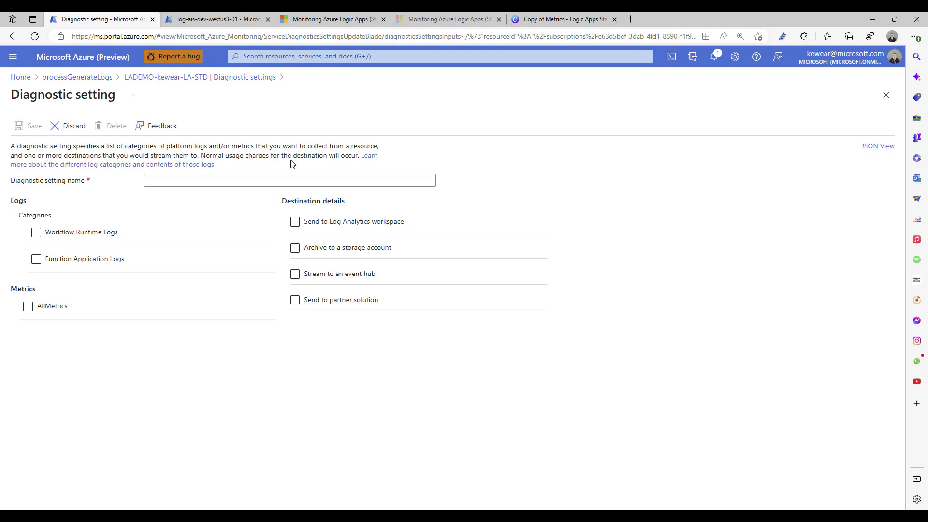
pyautogui.click(885, 95)
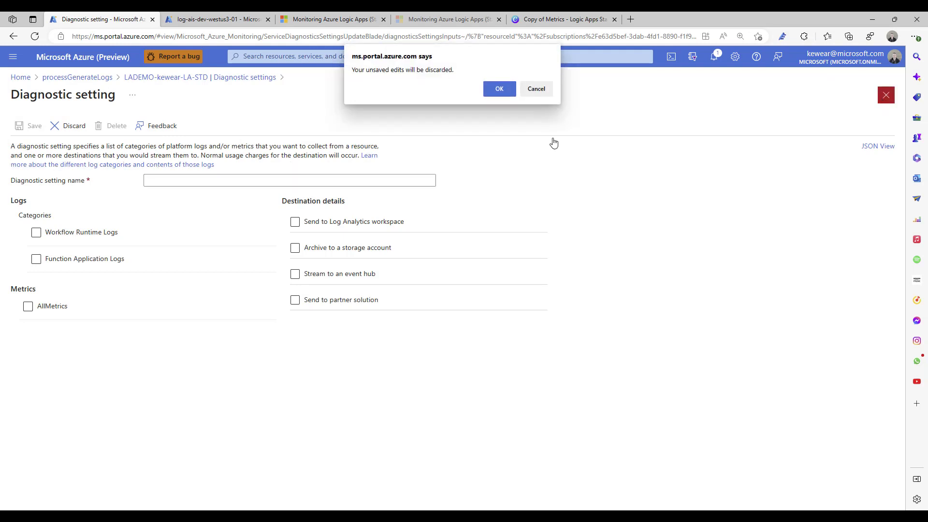
pyautogui.click(498, 89)
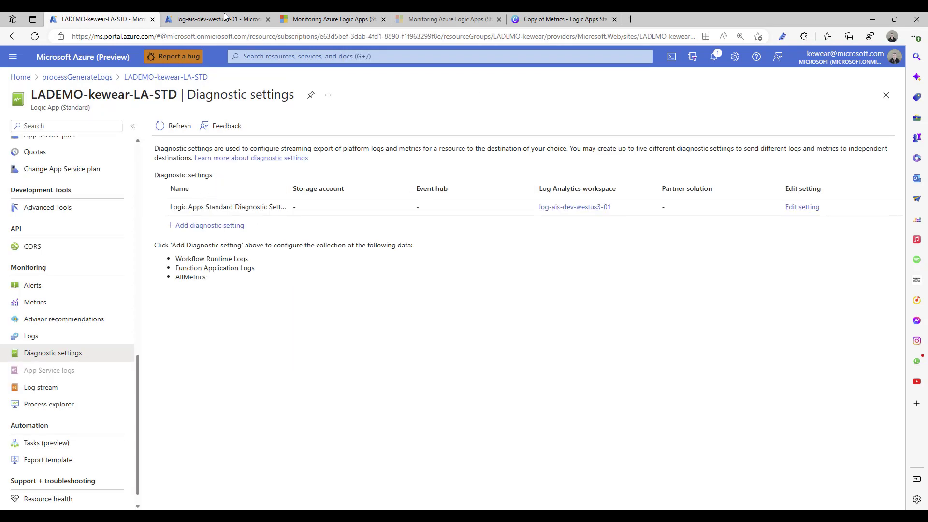
# Switch to the log-ais-dev-westus3-01 Logs tab and enlarge the LogicAppWorkflowRuntime results pane.
pyautogui.click(217, 19)
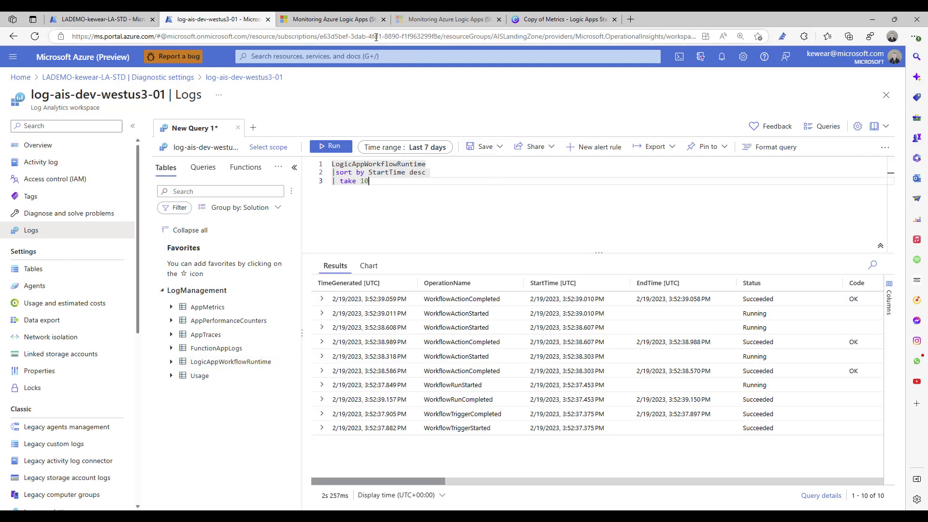
pyautogui.moveTo(406, 254)
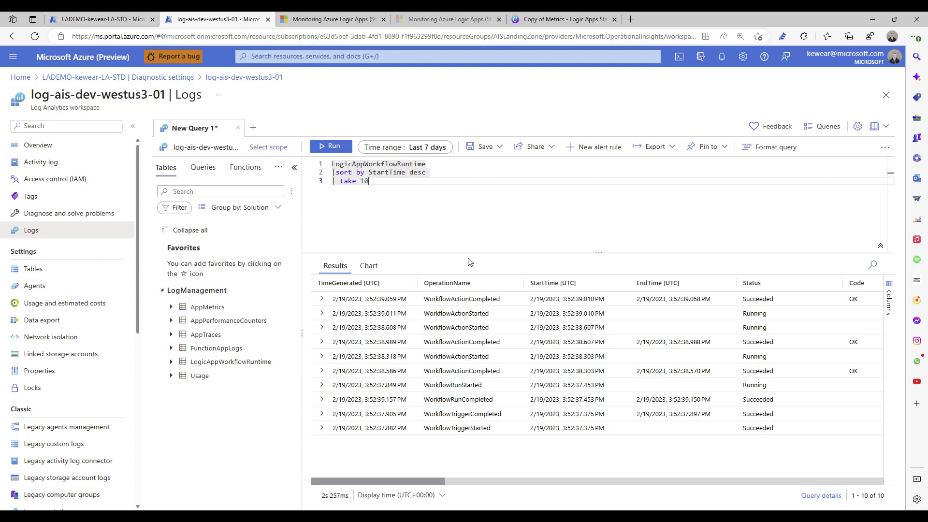
pyautogui.moveTo(465, 254); pyautogui.dragTo(465, 214)
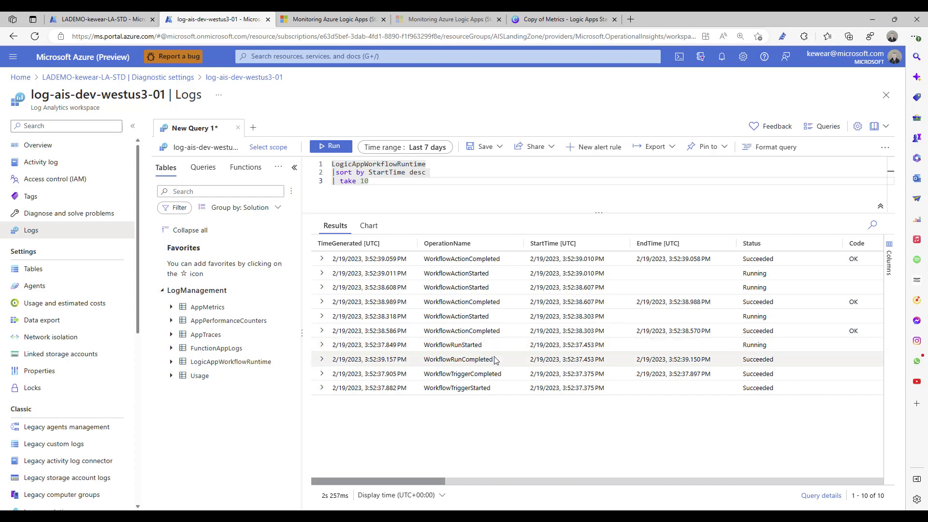
pyautogui.moveTo(497, 348)
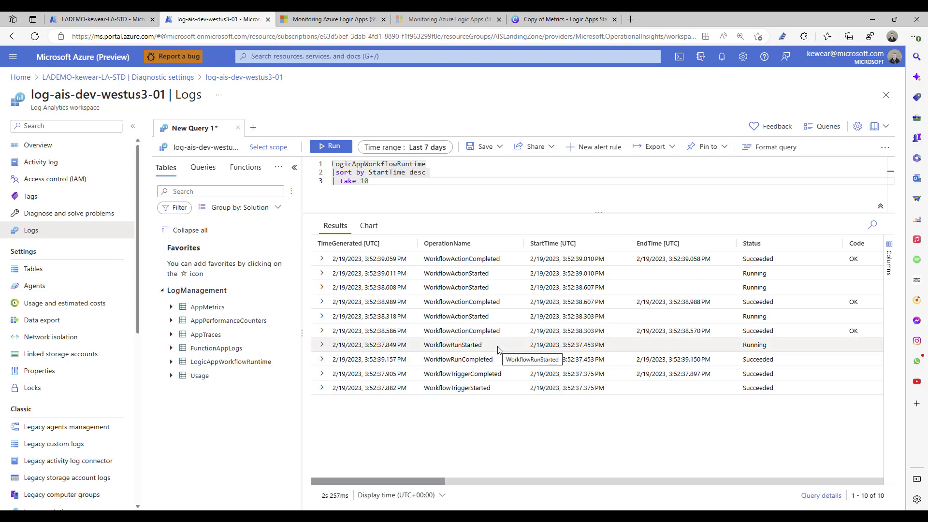
pyautogui.moveTo(490, 360)
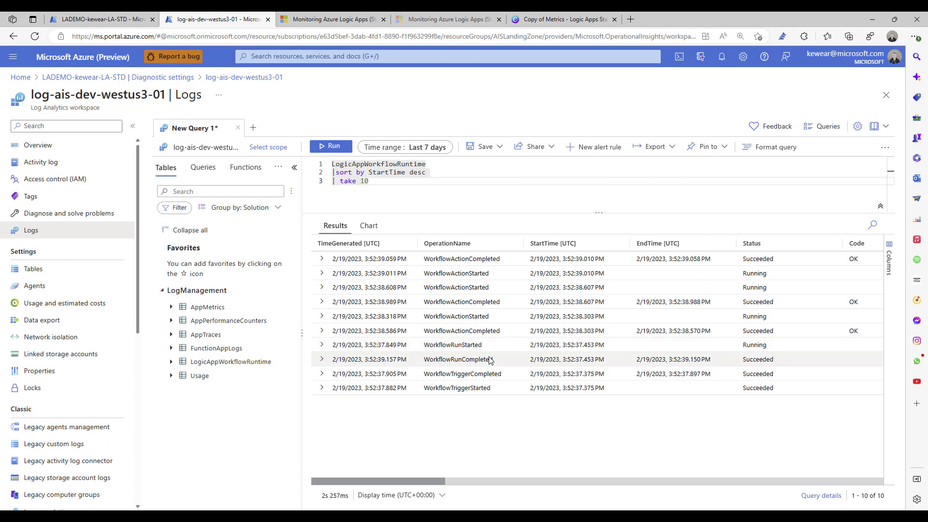
pyautogui.moveTo(441, 344)
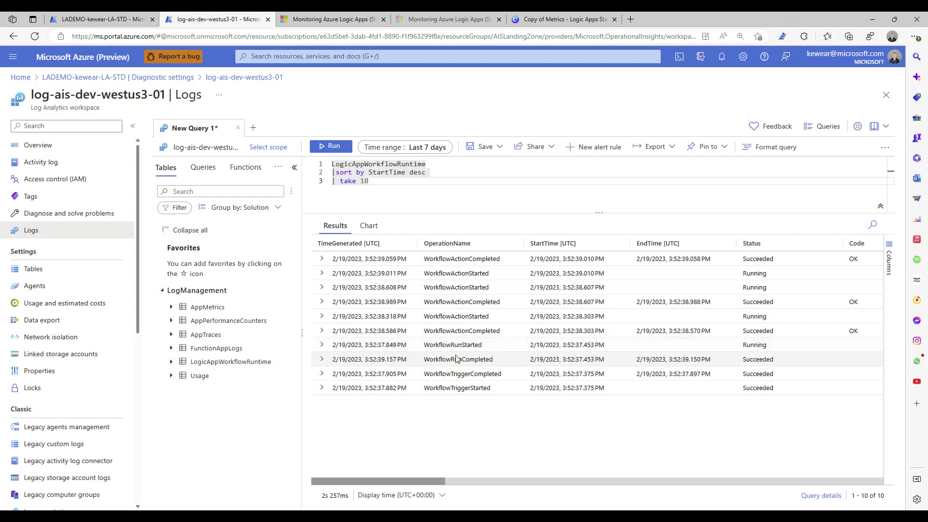
pyautogui.moveTo(453, 344)
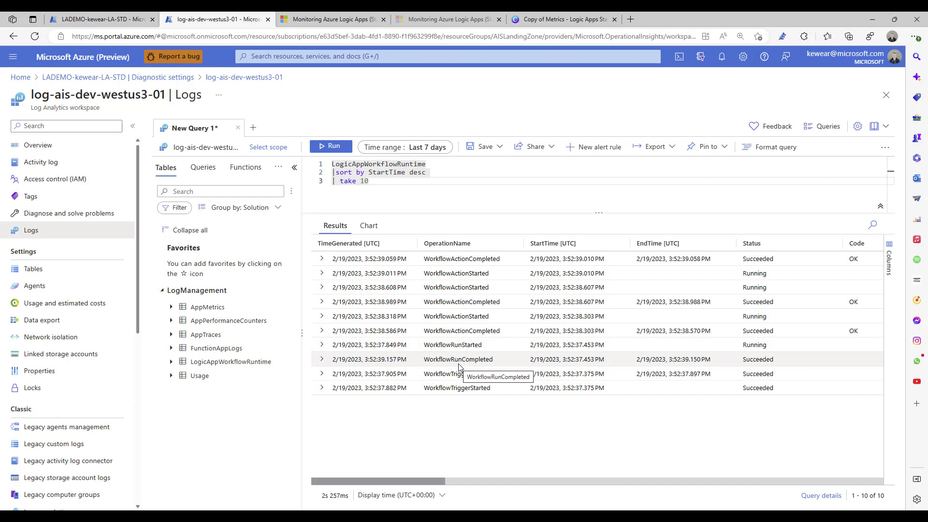
pyautogui.moveTo(329, 367)
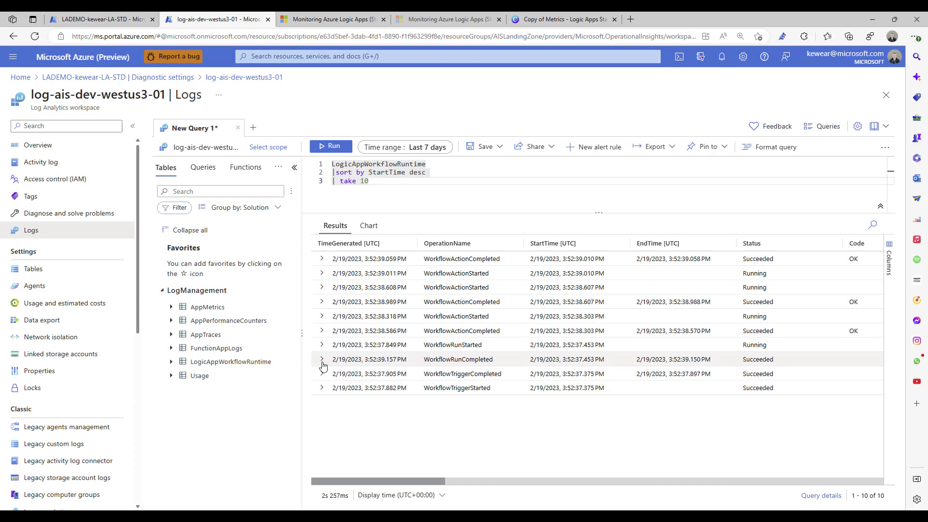
# Expand the WorkflowRunCompleted row and scroll through its processGenerateLogs run details, ClientTrackingId 123456.
pyautogui.click(321, 360)
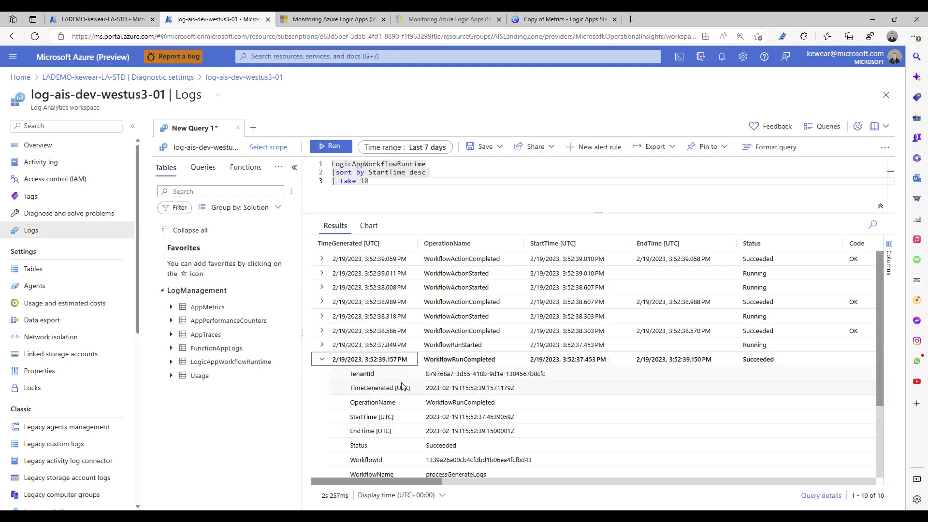
pyautogui.scroll(-3)
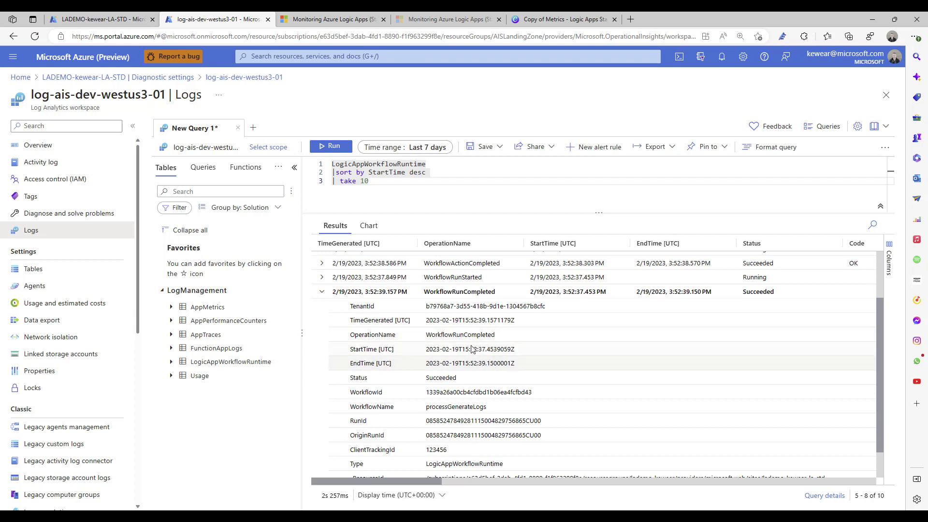
pyautogui.moveTo(470, 306)
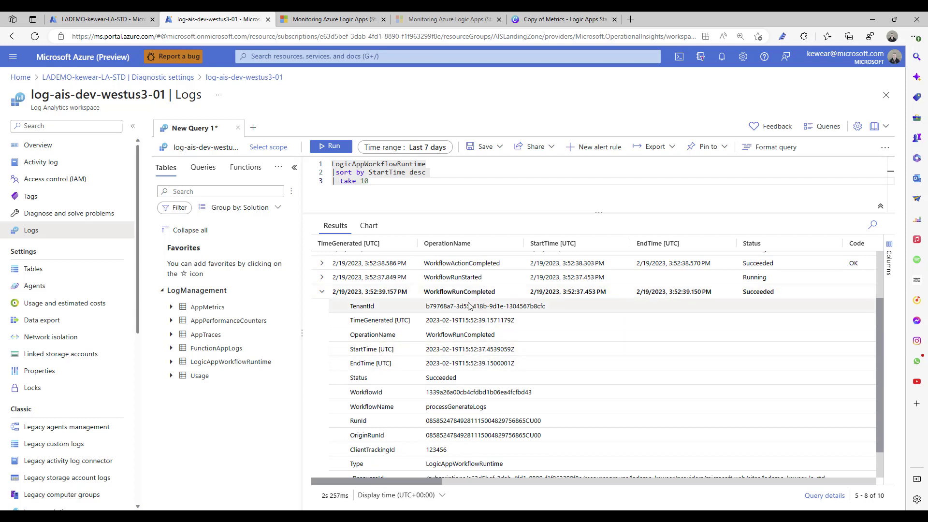
pyautogui.moveTo(497, 407)
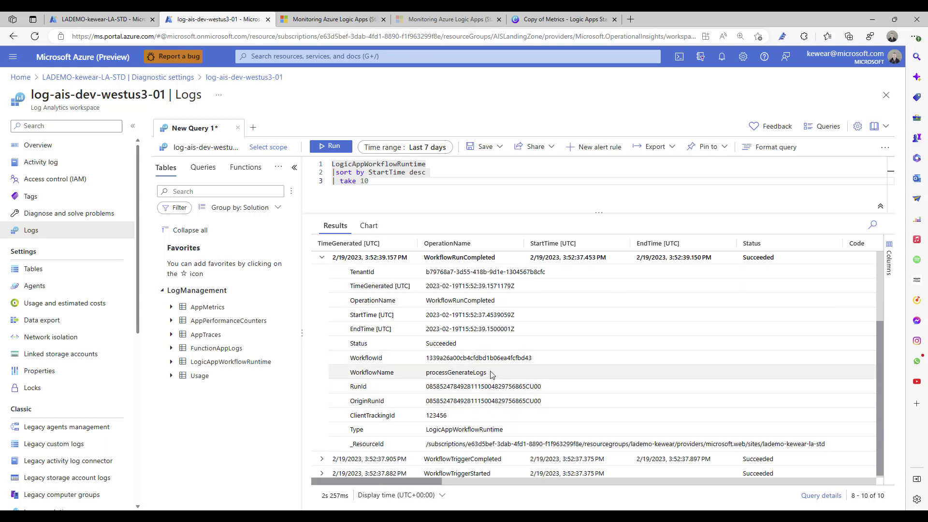
pyautogui.moveTo(523, 390)
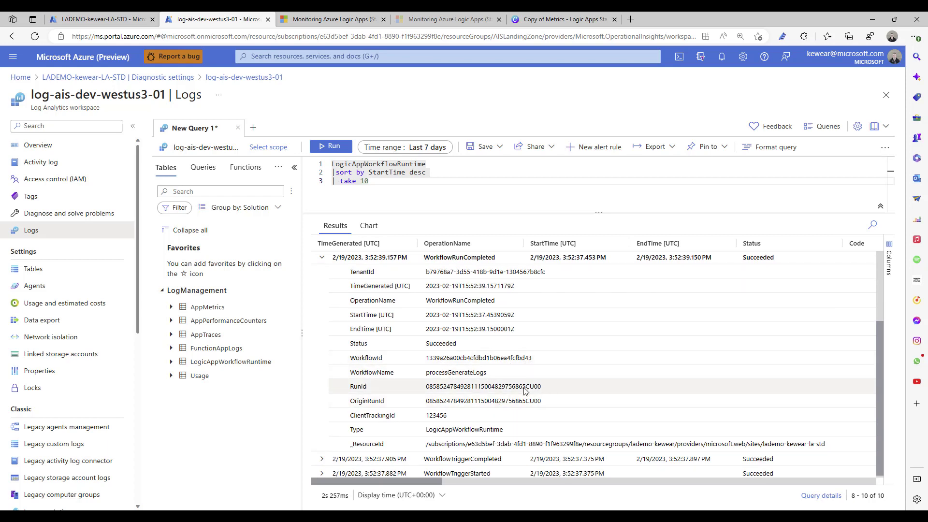
pyautogui.moveTo(500, 400)
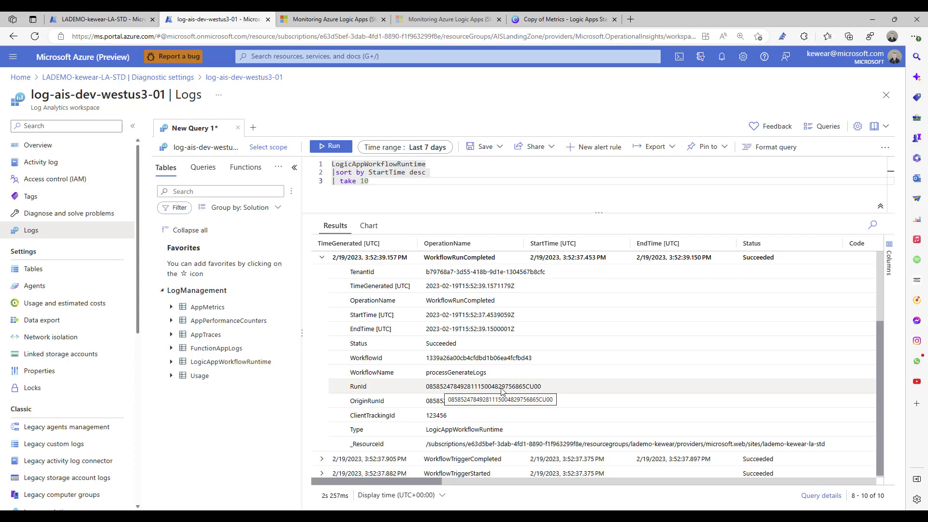
pyautogui.moveTo(493, 395)
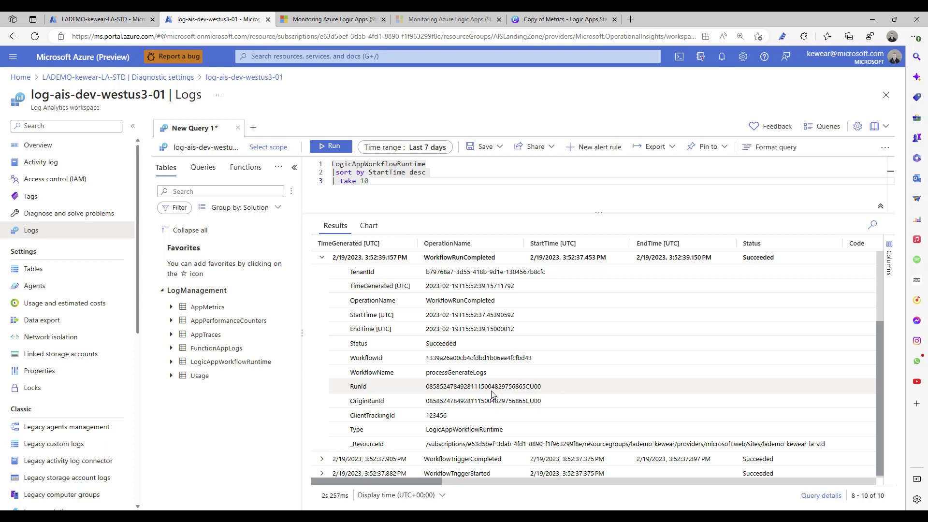
pyautogui.moveTo(497, 401)
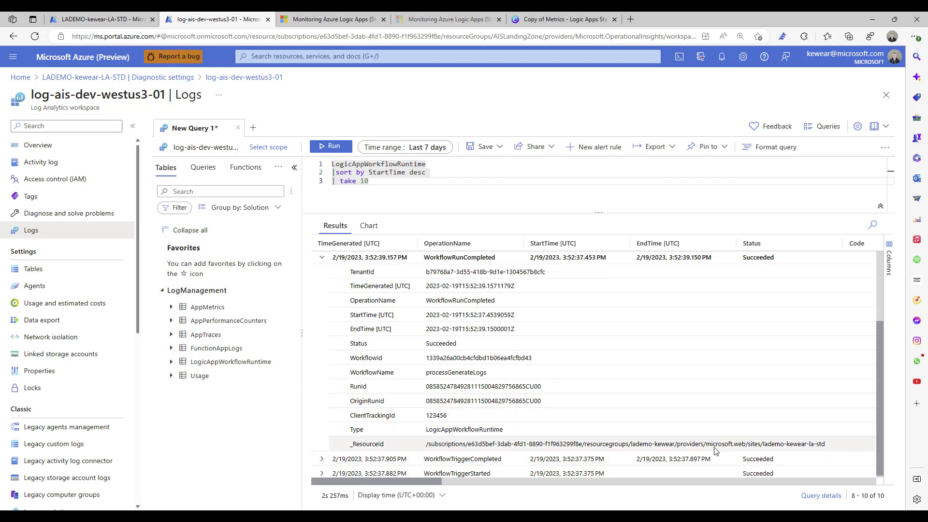
pyautogui.moveTo(610, 435)
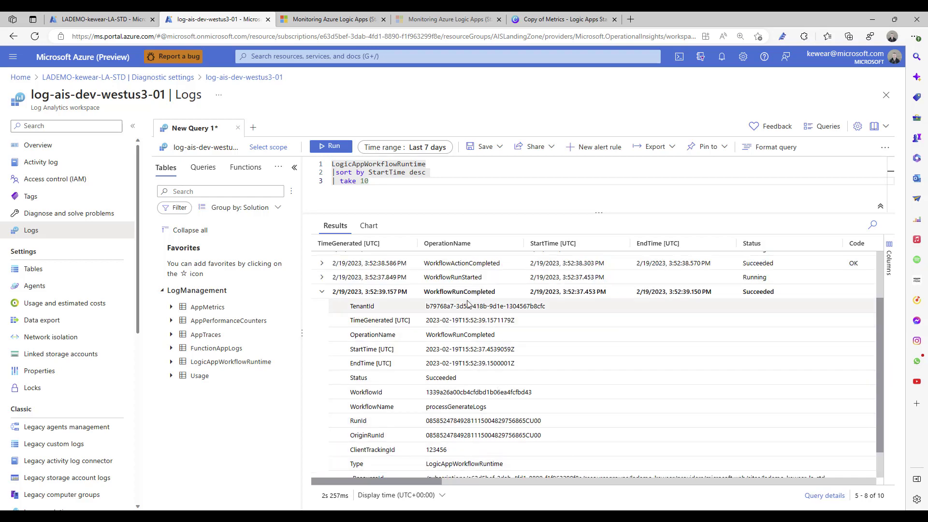
# Collapse WorkflowRunCompleted, then expand WorkflowTriggerCompleted and scroll its manual-trigger details.
pyautogui.click(321, 291)
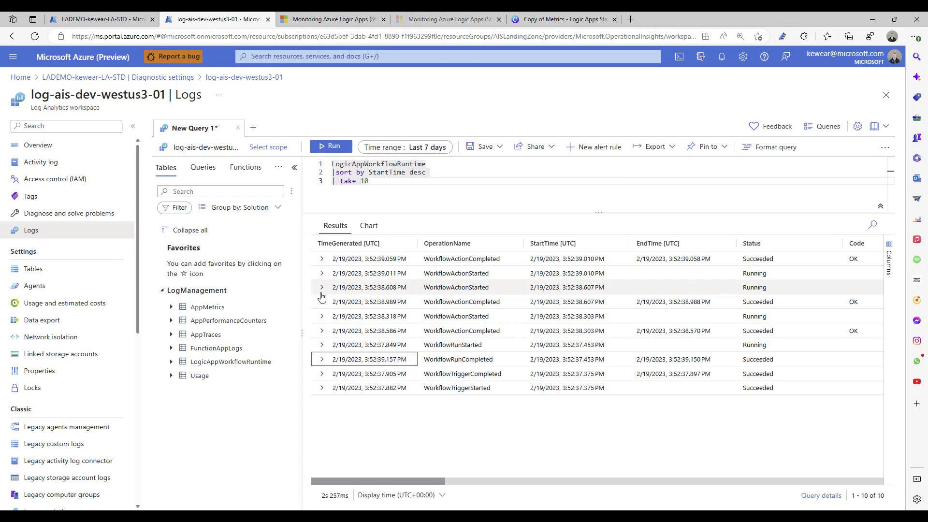
pyautogui.moveTo(450, 341)
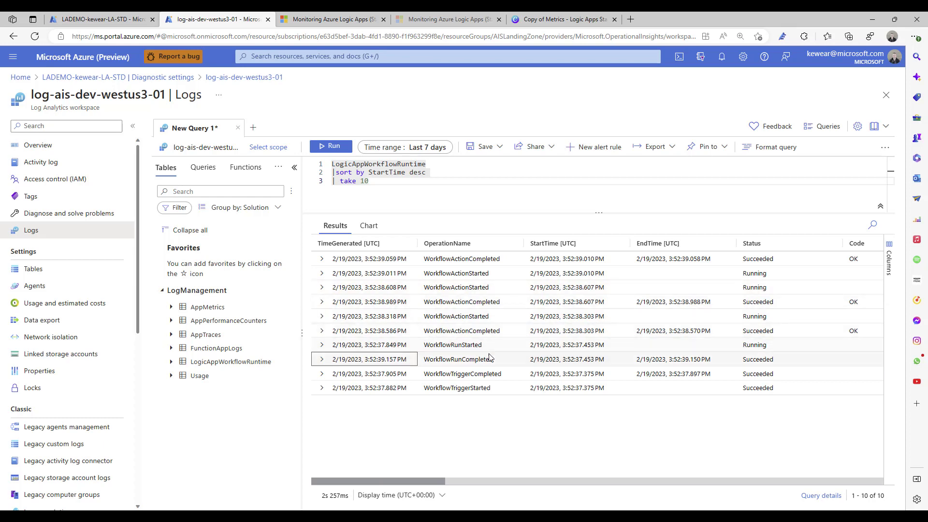
pyautogui.click(321, 387)
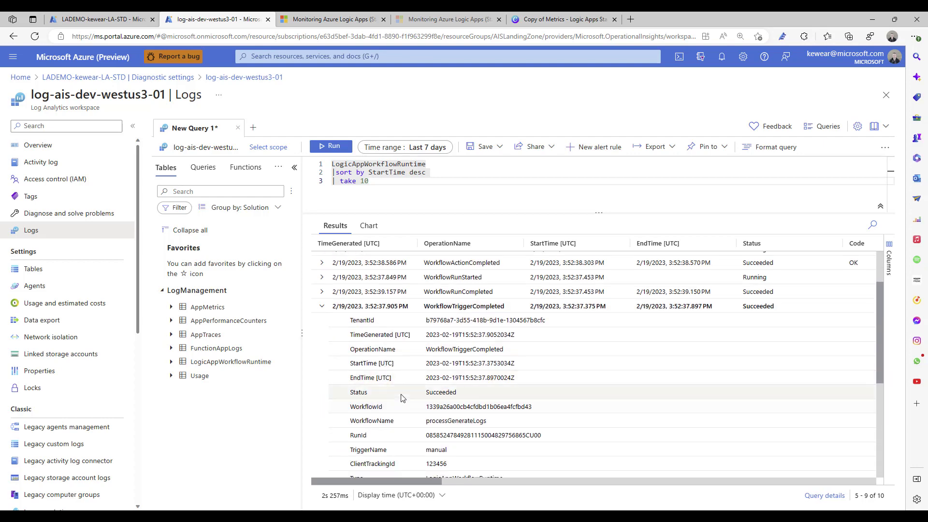
pyautogui.moveTo(441, 391)
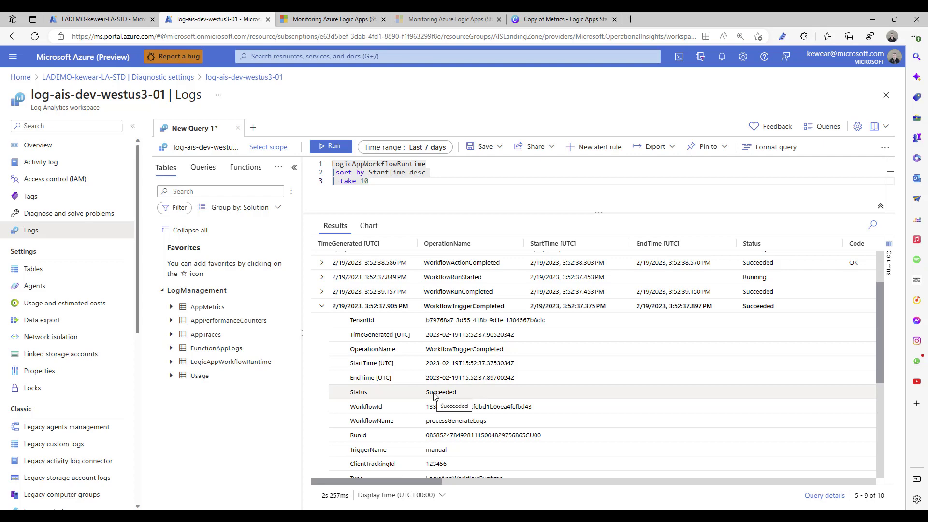
pyautogui.moveTo(532, 401)
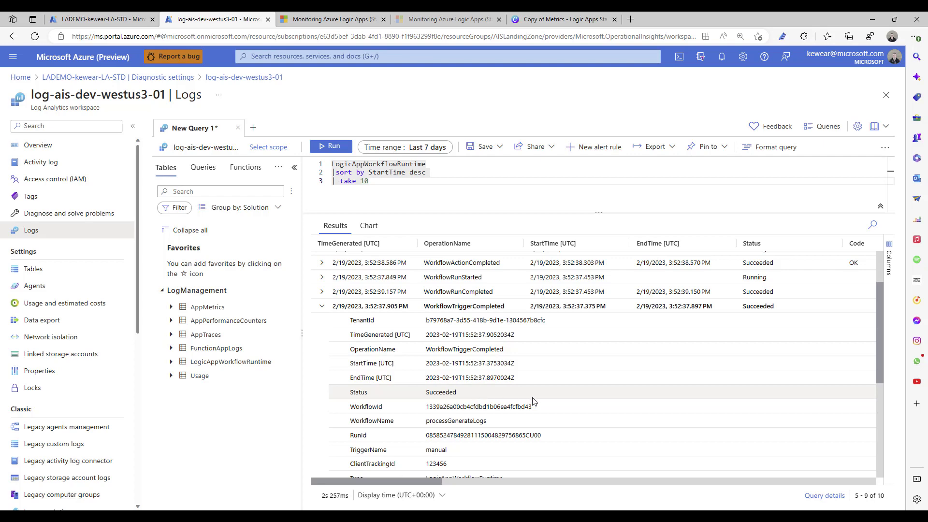
pyautogui.scroll(-3)
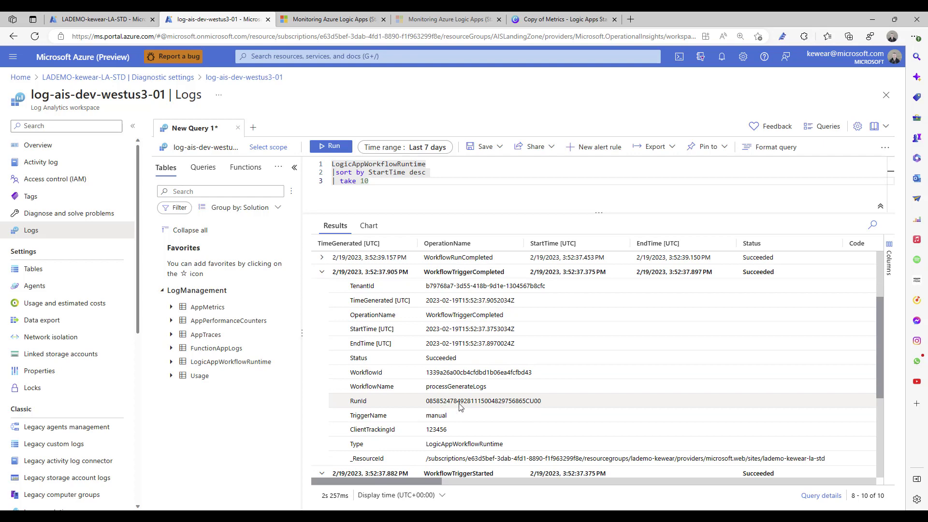
pyautogui.moveTo(436, 414)
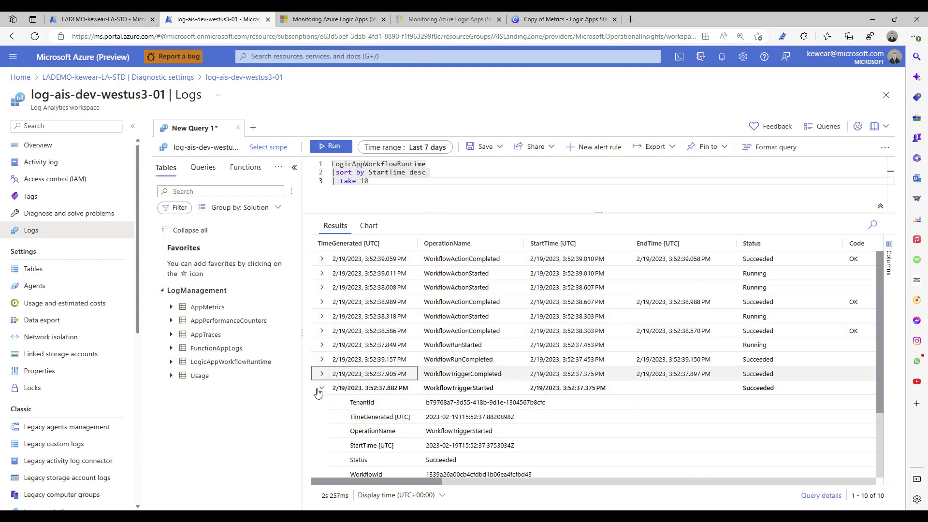
pyautogui.click(321, 388)
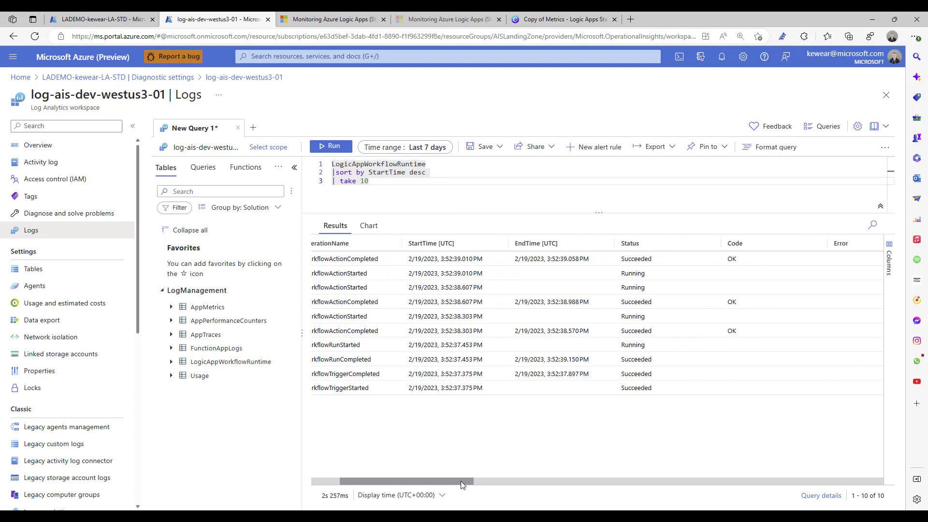
pyautogui.moveTo(462, 481); pyautogui.dragTo(429, 481)
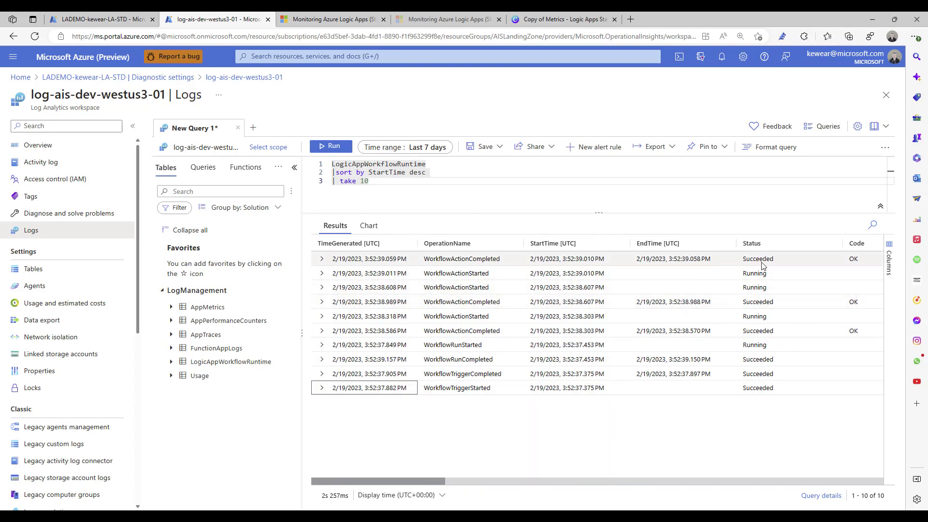
pyautogui.moveTo(763, 273)
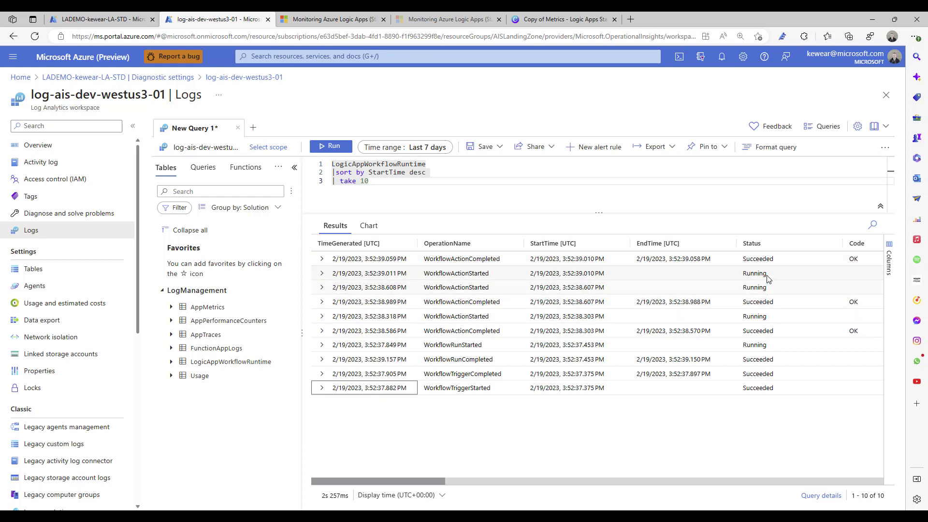
pyautogui.moveTo(765, 279)
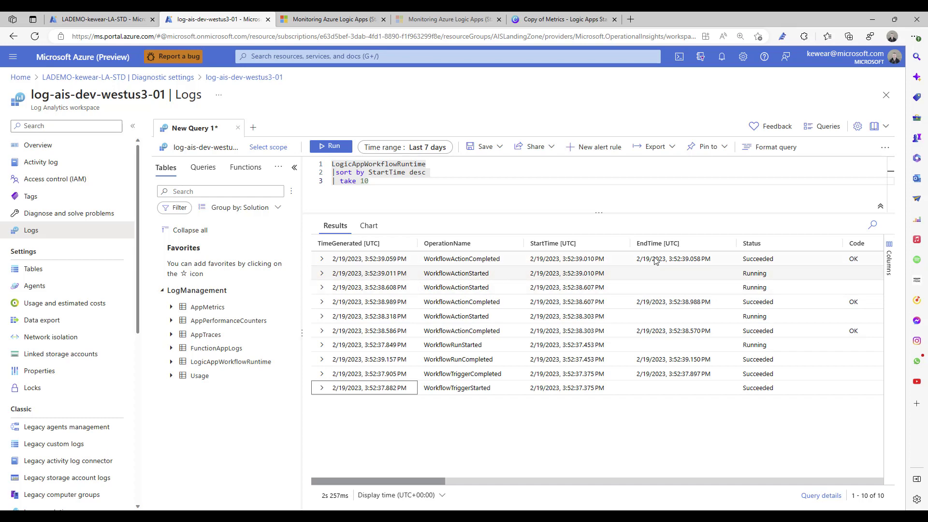
pyautogui.moveTo(758, 259)
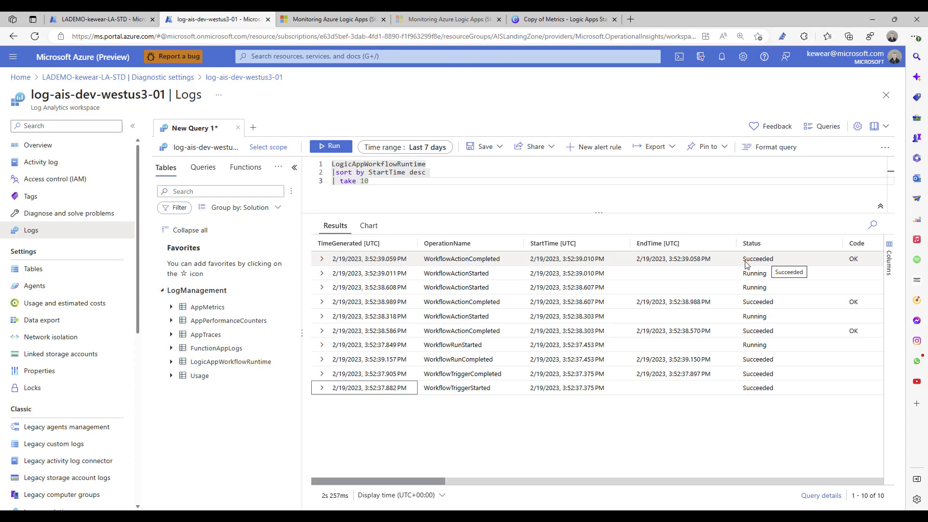
pyautogui.moveTo(744, 290)
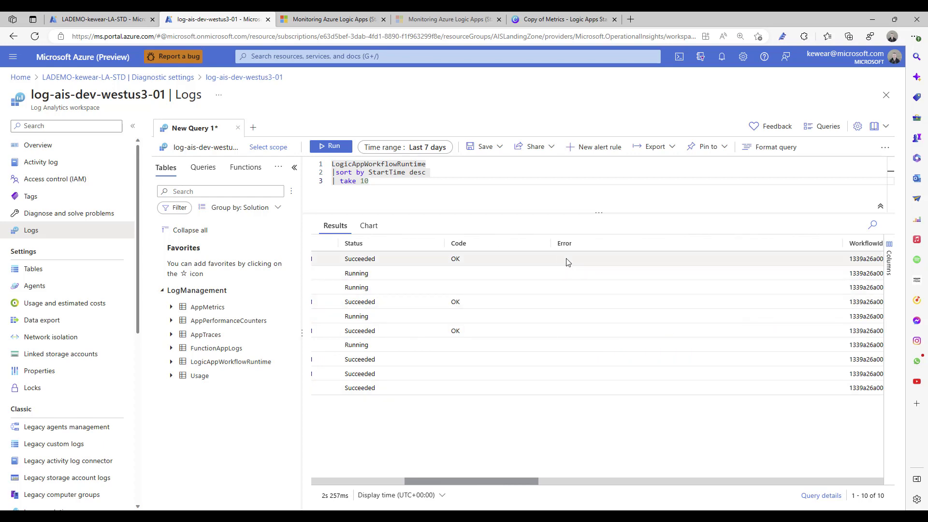
pyautogui.moveTo(516, 404)
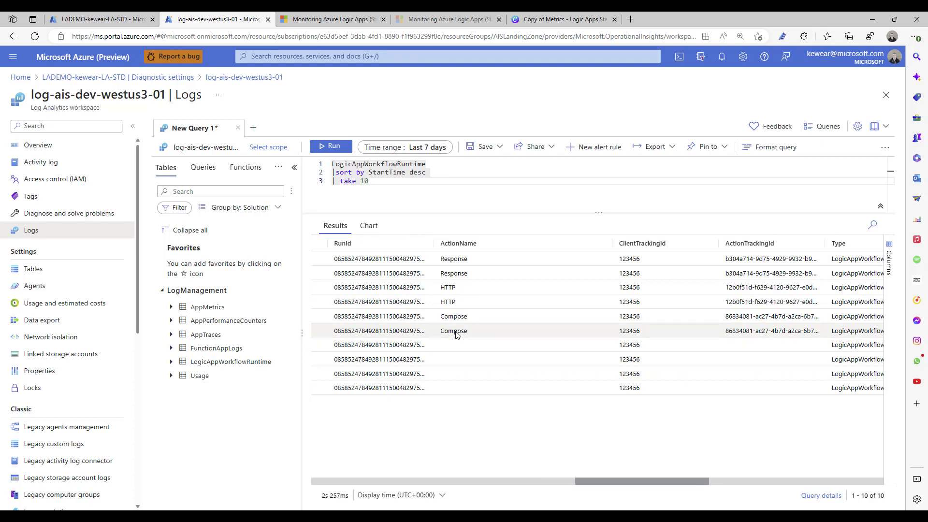
pyautogui.moveTo(653, 494)
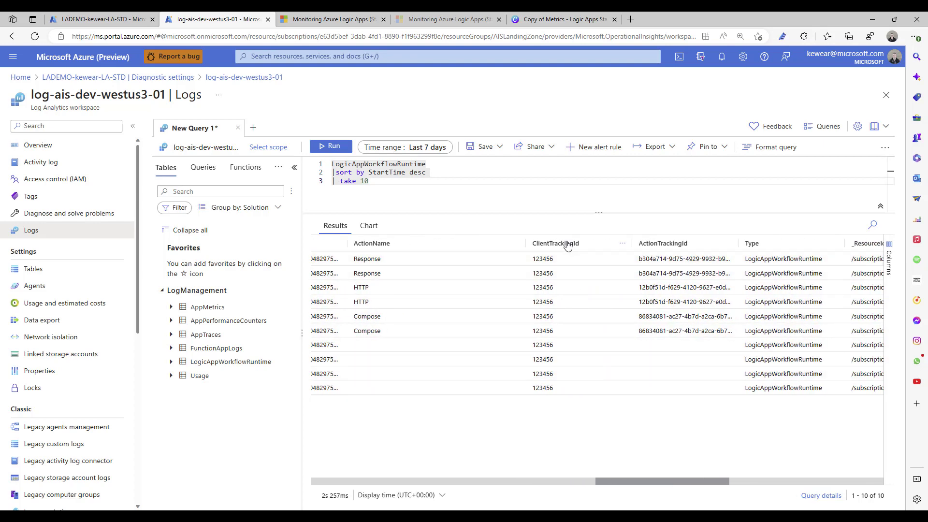
pyautogui.moveTo(552, 226)
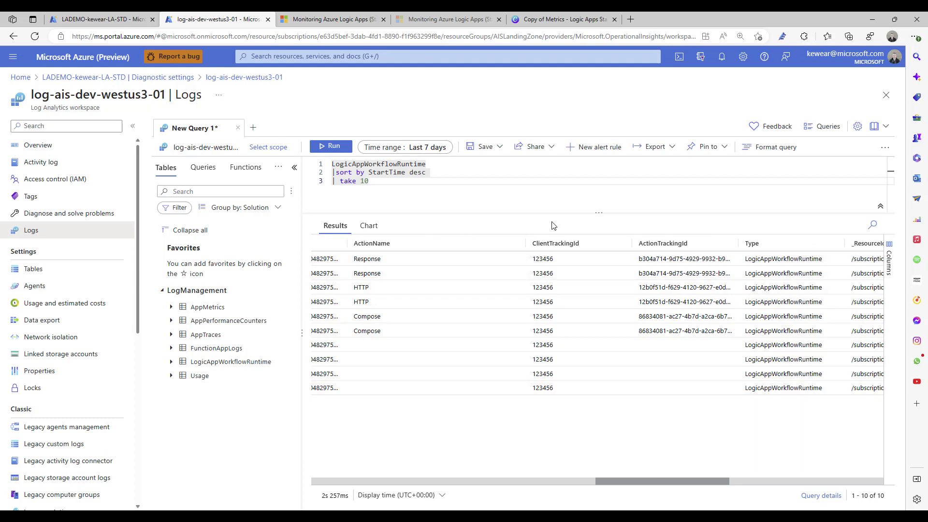
pyautogui.moveTo(545, 263)
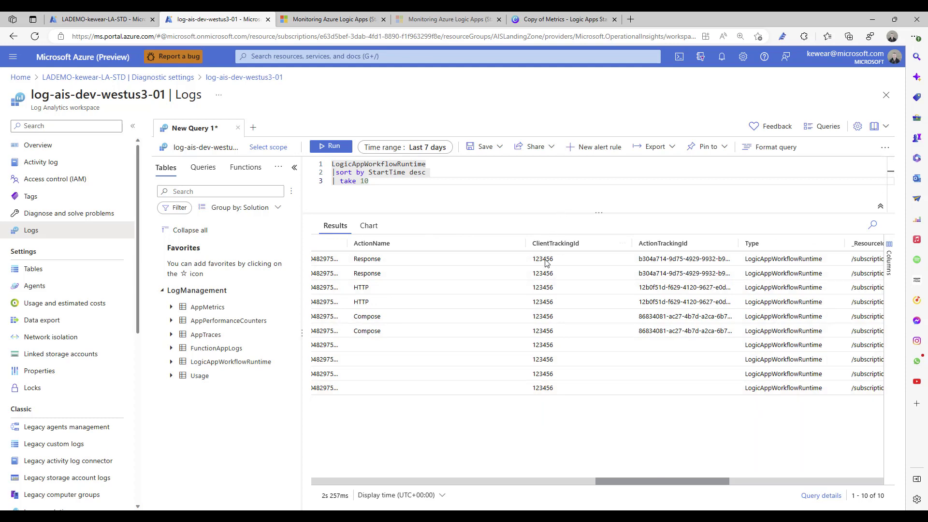
pyautogui.moveTo(548, 400)
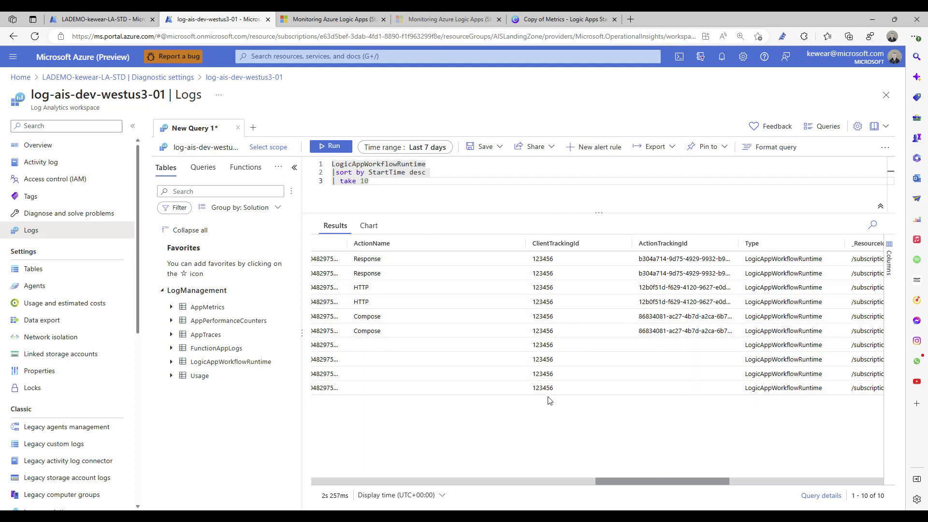
pyautogui.moveTo(554, 287)
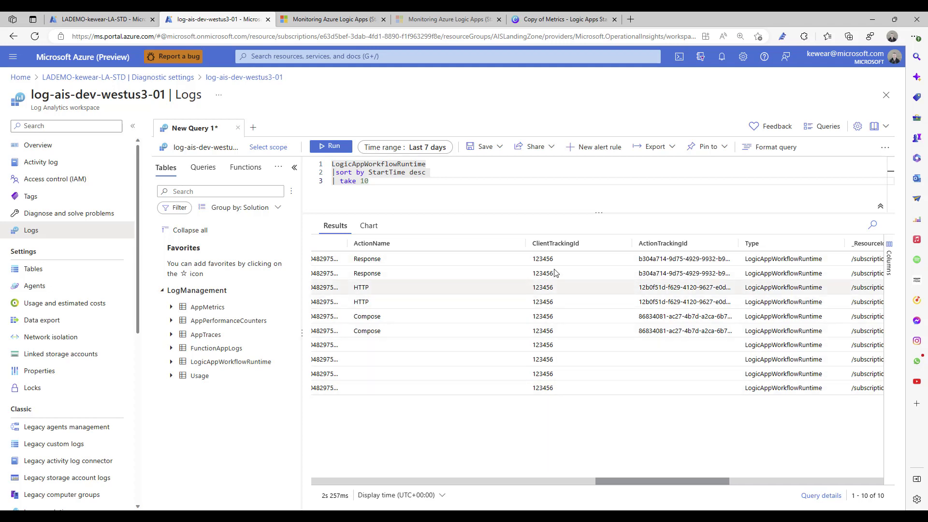
pyautogui.moveTo(543, 342)
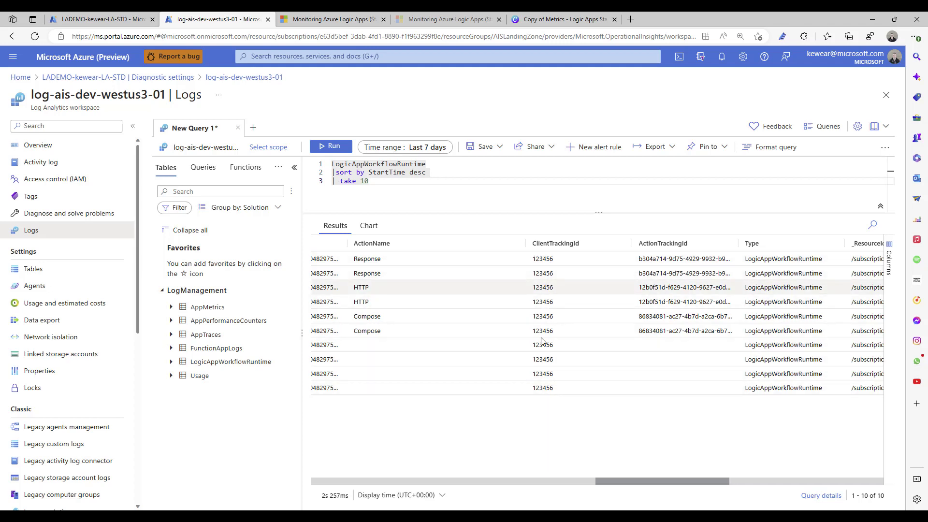
pyautogui.moveTo(544, 407)
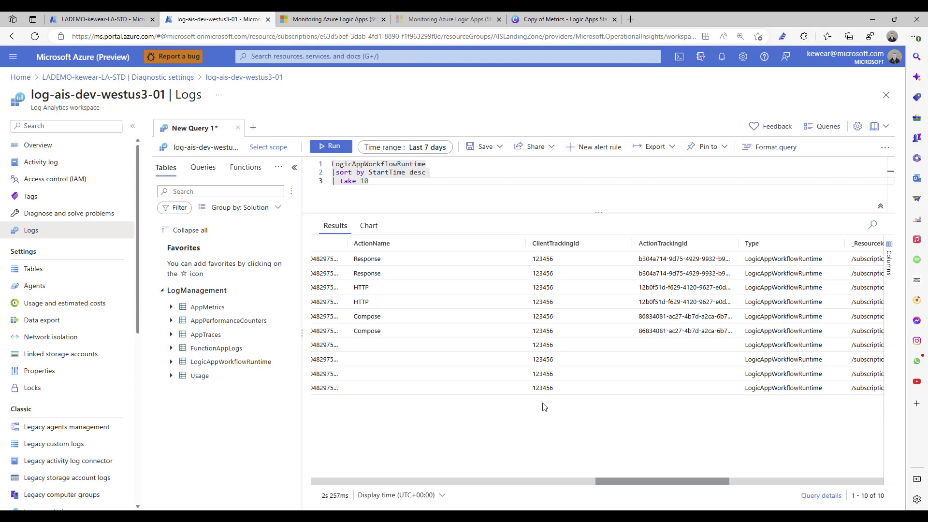
pyautogui.moveTo(620, 483)
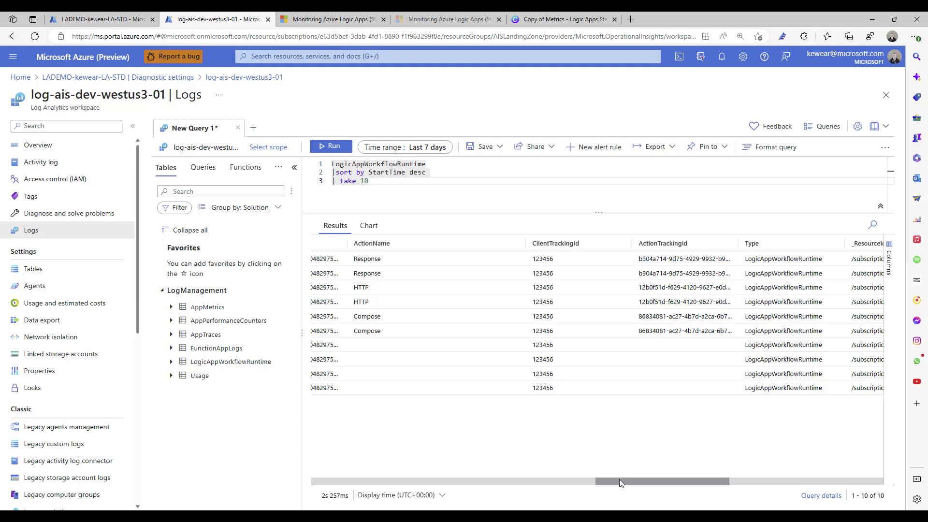
pyautogui.hscroll(3)
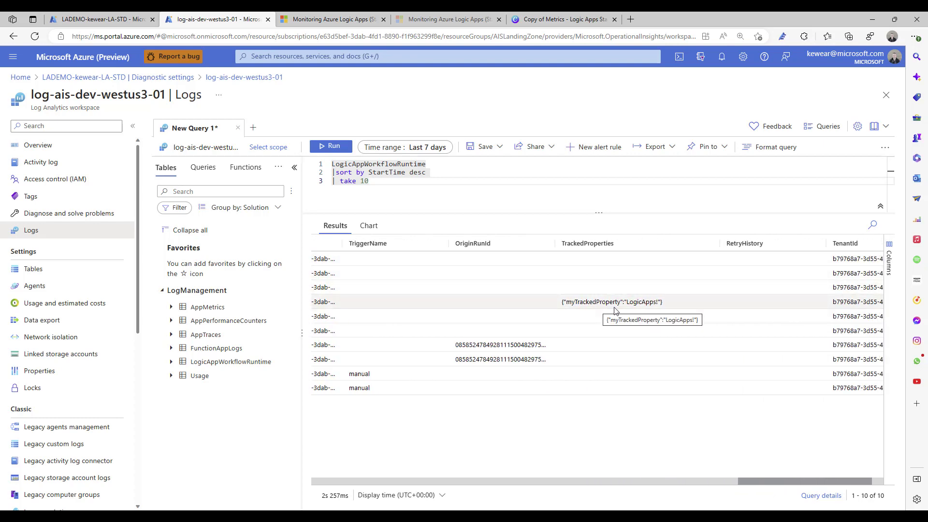
pyautogui.moveTo(639, 306)
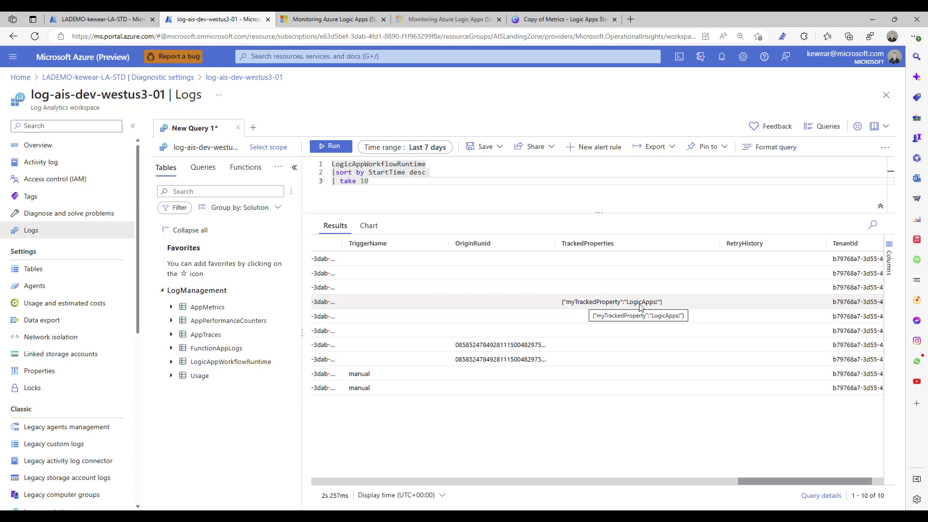
pyautogui.moveTo(623, 308)
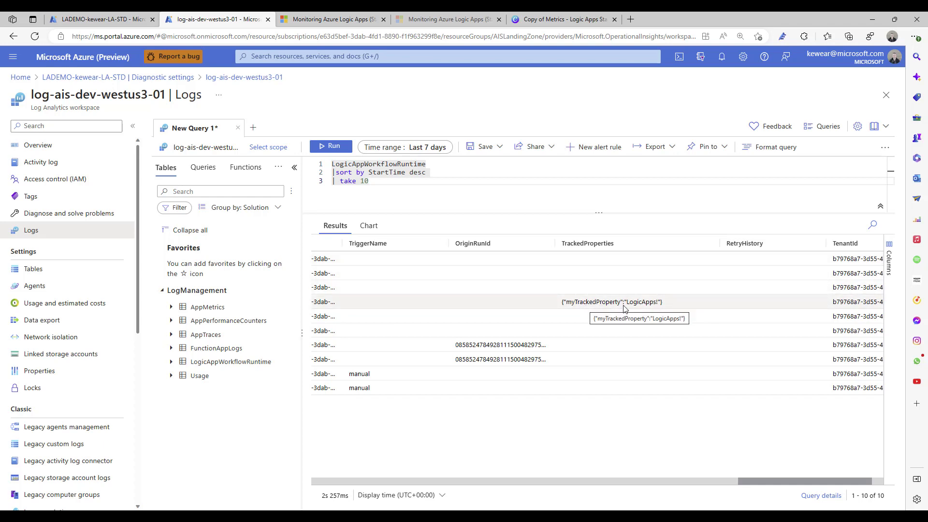
pyautogui.moveTo(594, 305)
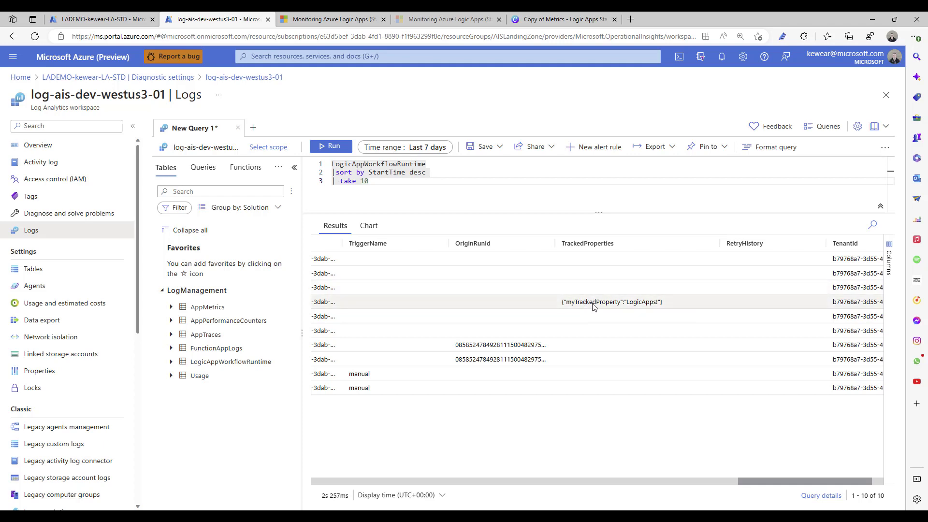
pyautogui.moveTo(781, 449)
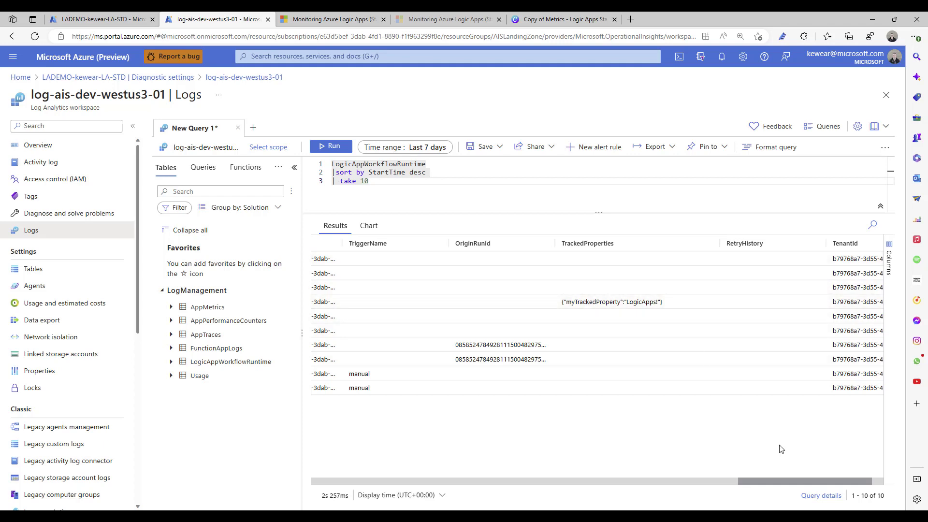
pyautogui.hscroll(3)
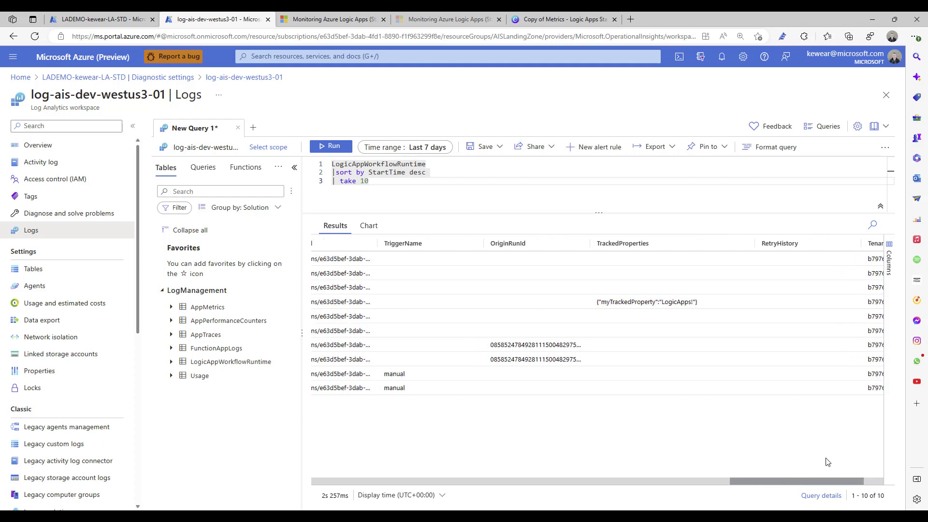
pyautogui.click(888, 254)
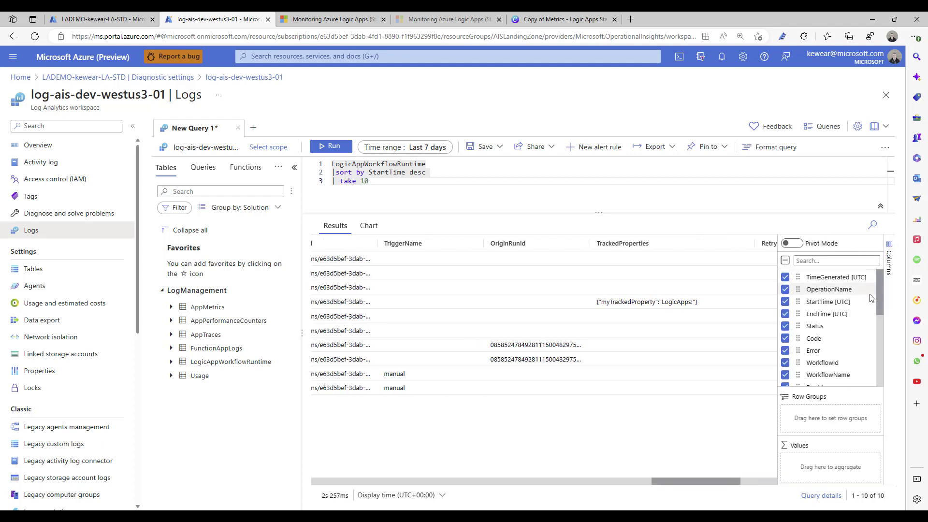
pyautogui.scroll(-3)
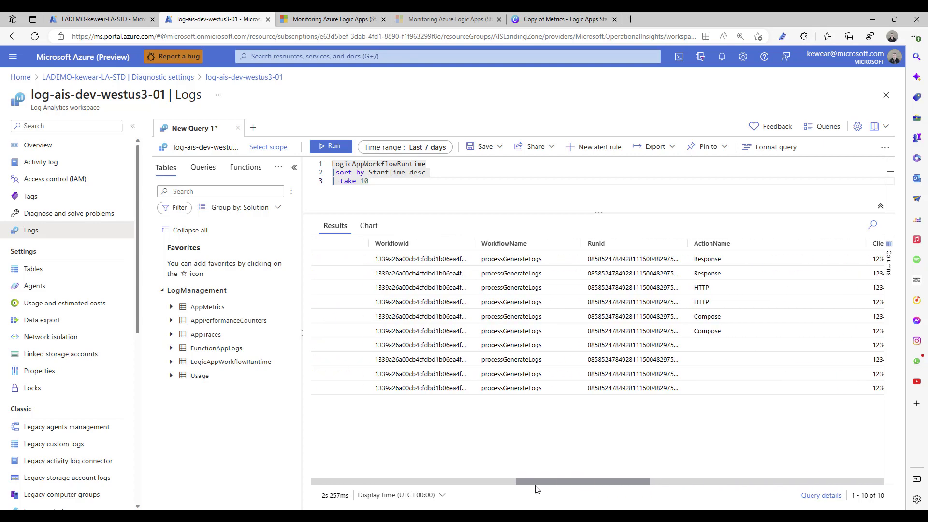
pyautogui.hscroll(-3)
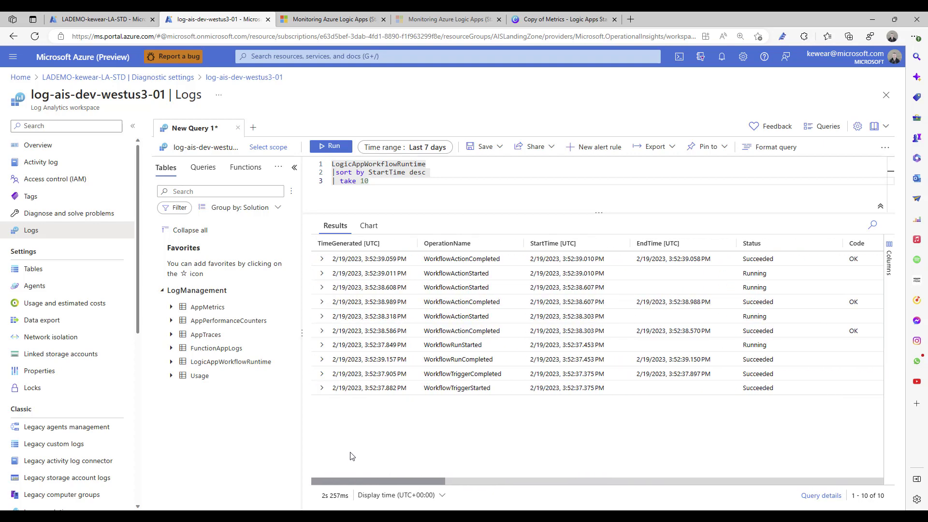
pyautogui.moveTo(395, 430)
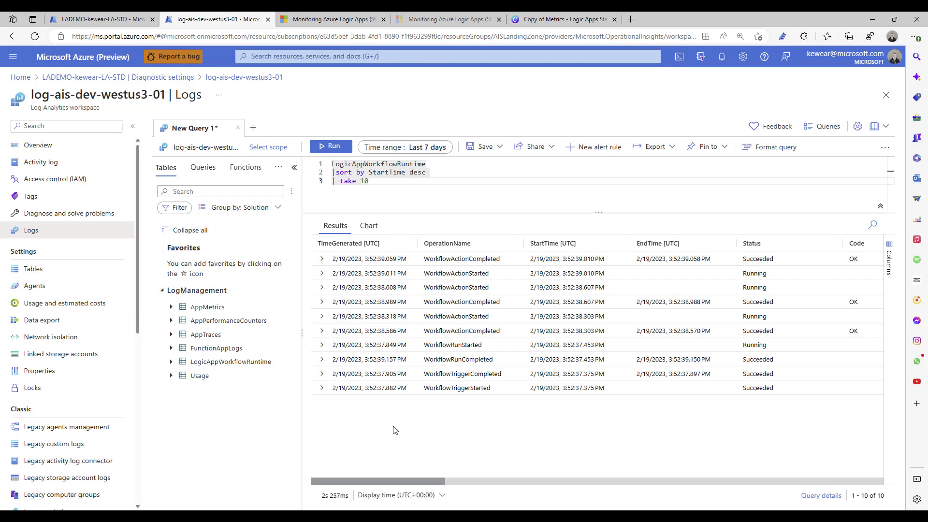
pyautogui.click(707, 147)
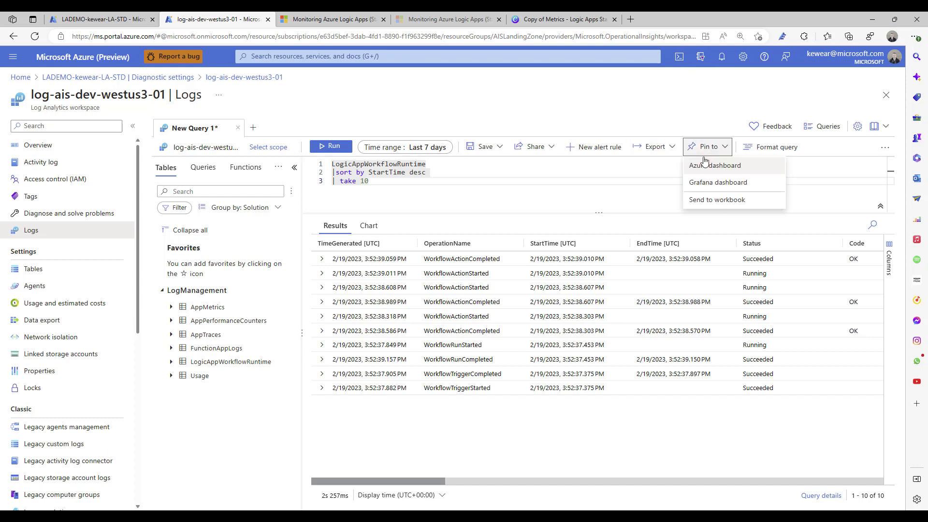
pyautogui.moveTo(725, 176)
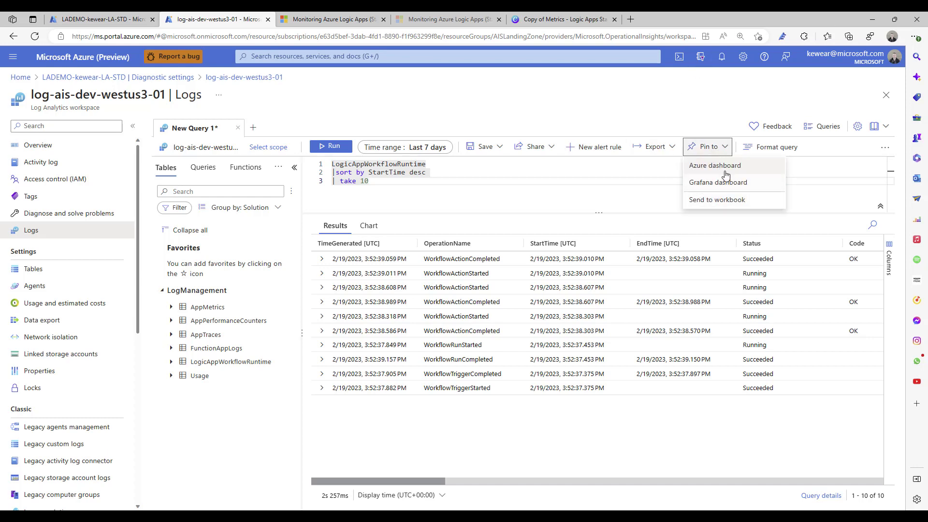
pyautogui.moveTo(768, 147)
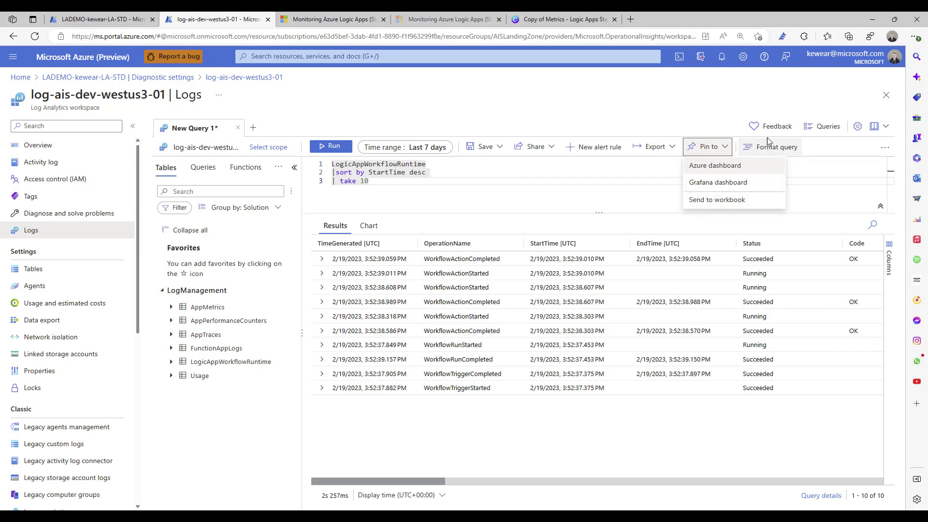
pyautogui.click(482, 399)
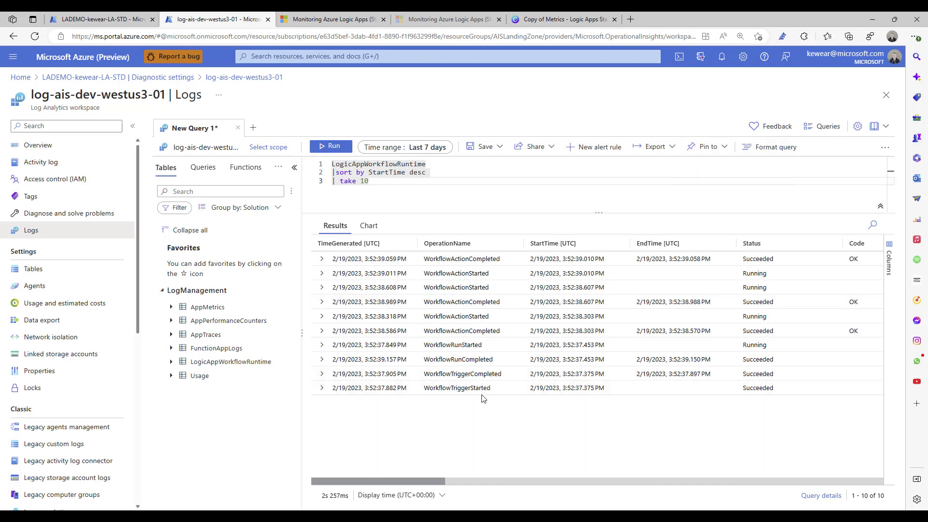
pyautogui.moveTo(457, 388)
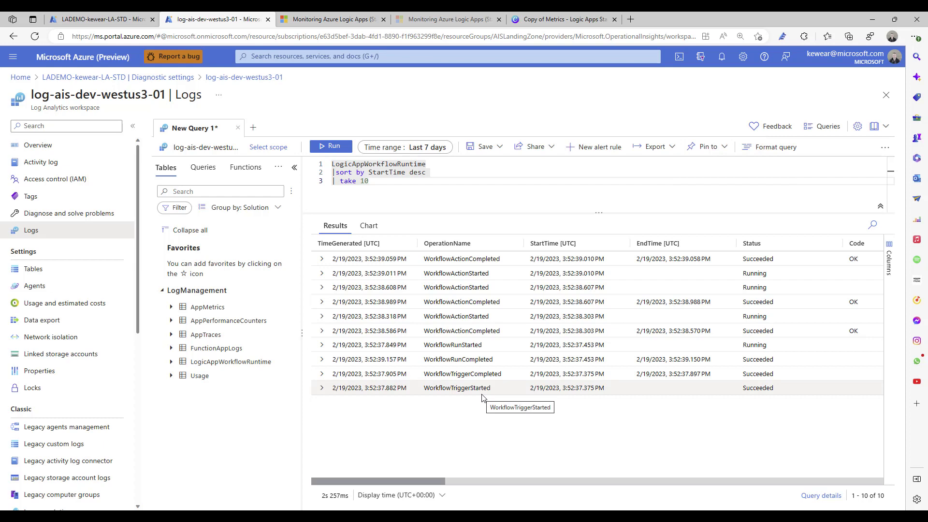